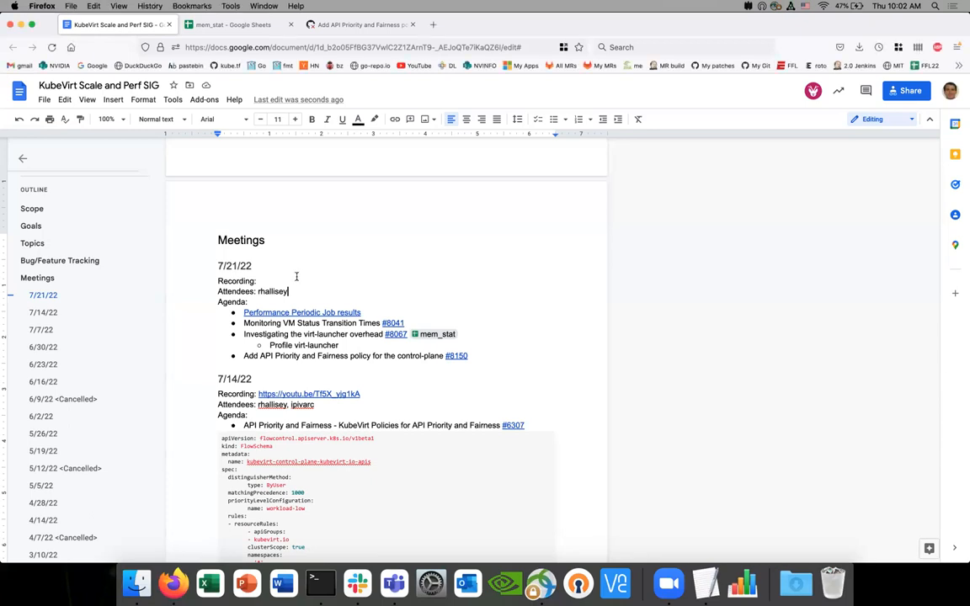
# Add a comma after the attendee name and open the Performance Periodic Job results link
pyautogui.write(',')
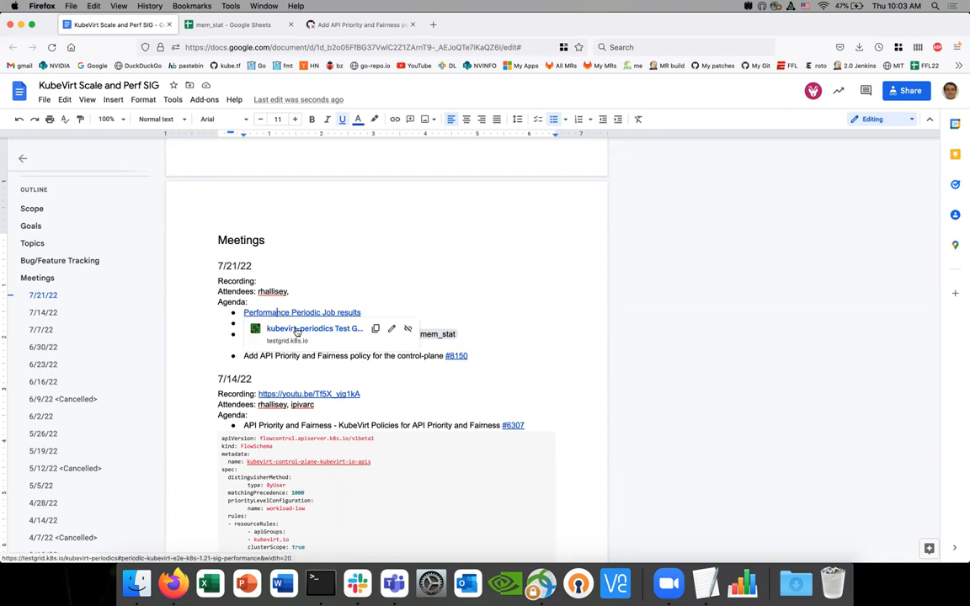
pyautogui.click(312, 328)
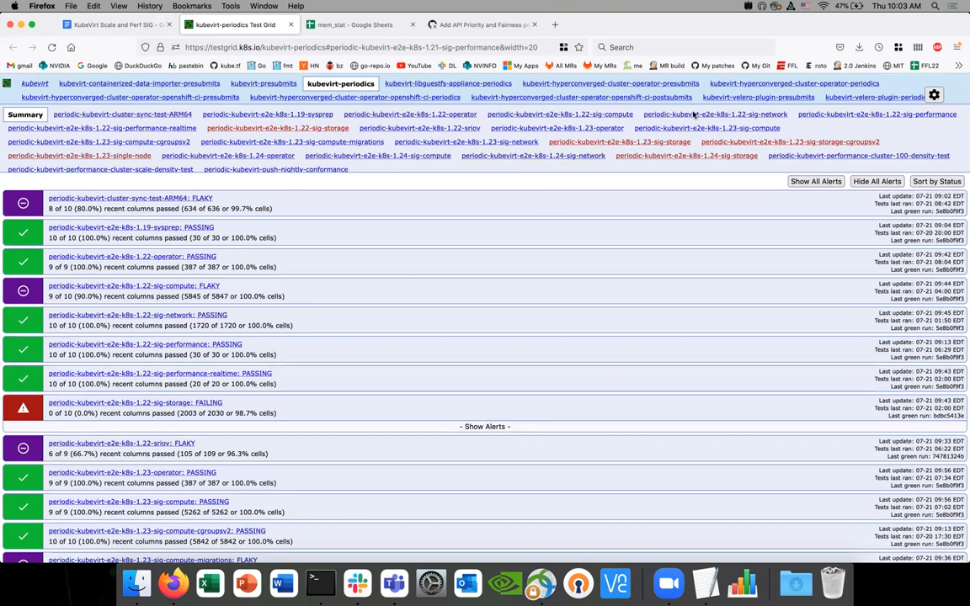
pyautogui.moveTo(640, 178)
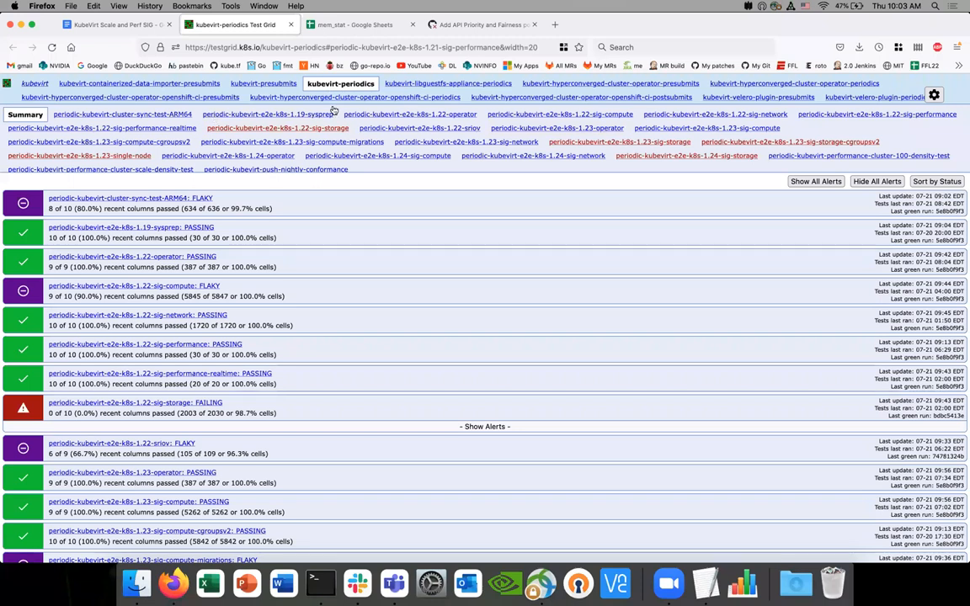
# Open the periodic-kubevirt-e2e-k8s-1.22-sig-performance job grid on kubevirt-periodics
pyautogui.click(154, 344)
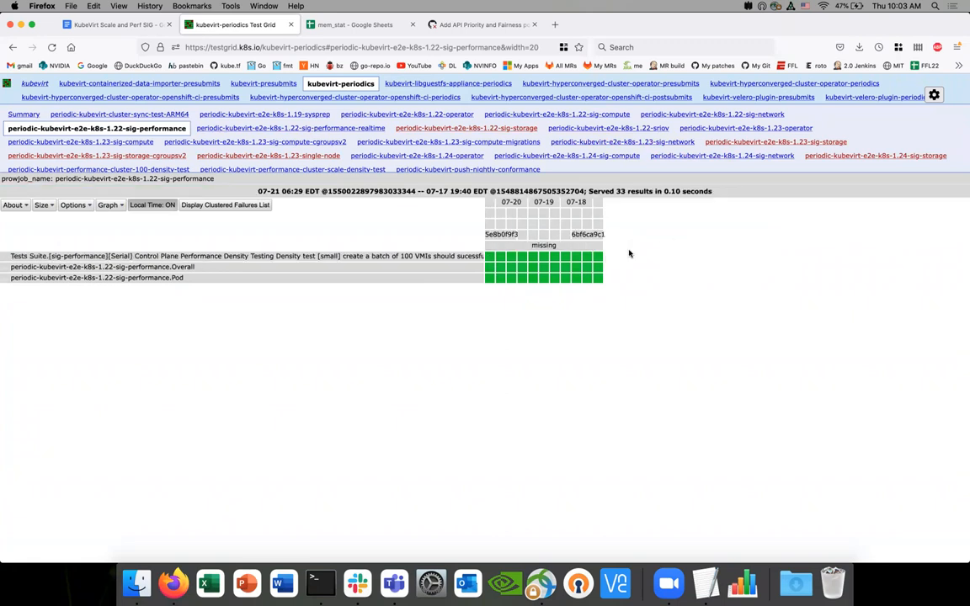
pyautogui.moveTo(545, 256)
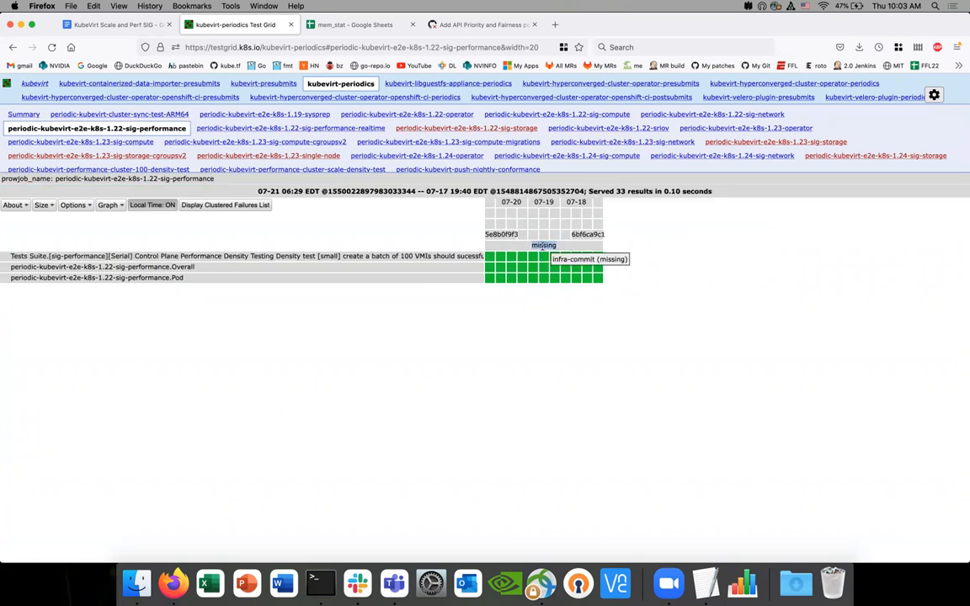
pyautogui.moveTo(543, 257)
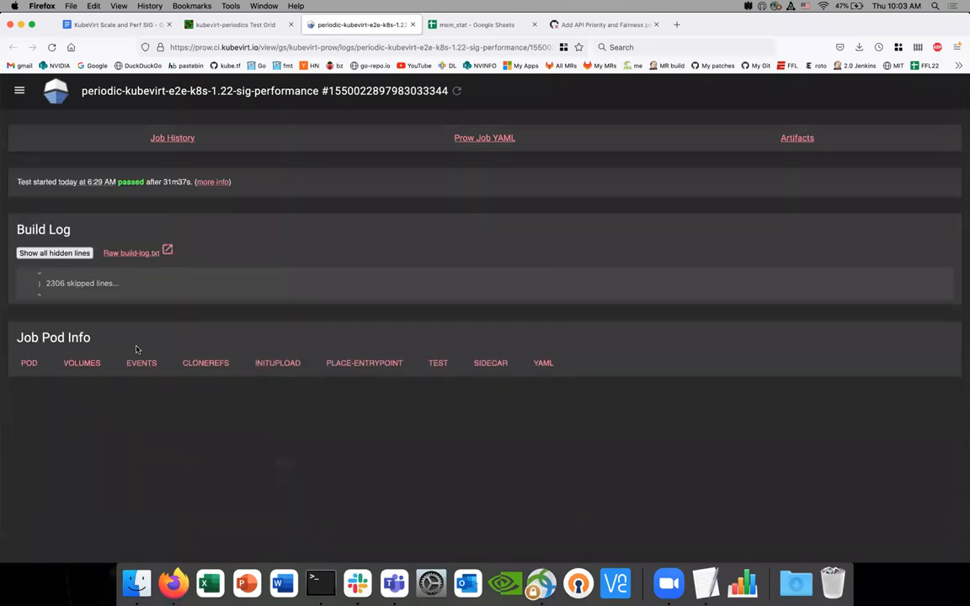
pyautogui.moveTo(176, 289)
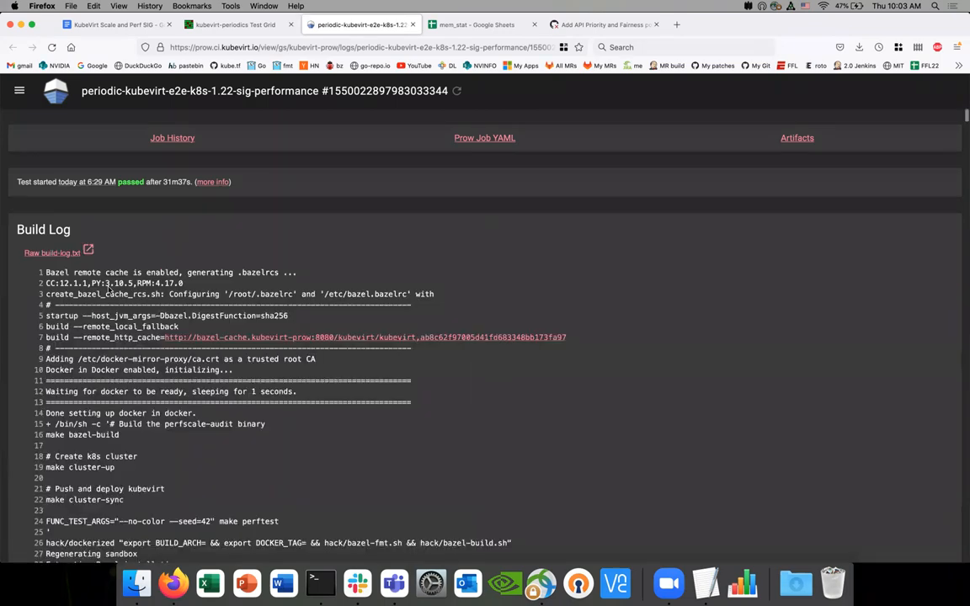
# Scroll the run's build log to the density metric values, then close the Prow tab
pyautogui.scroll(-3)
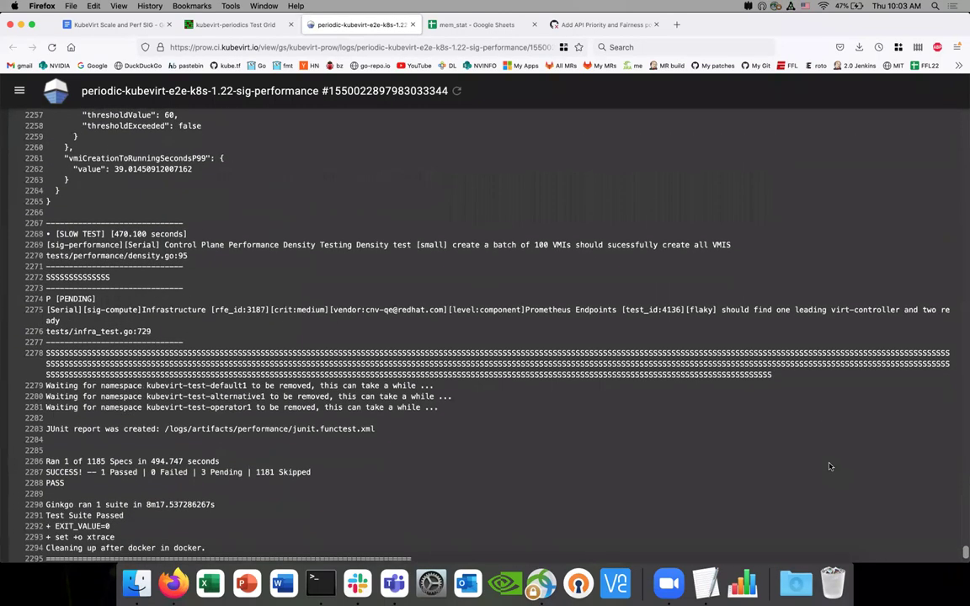
pyautogui.scroll(-3)
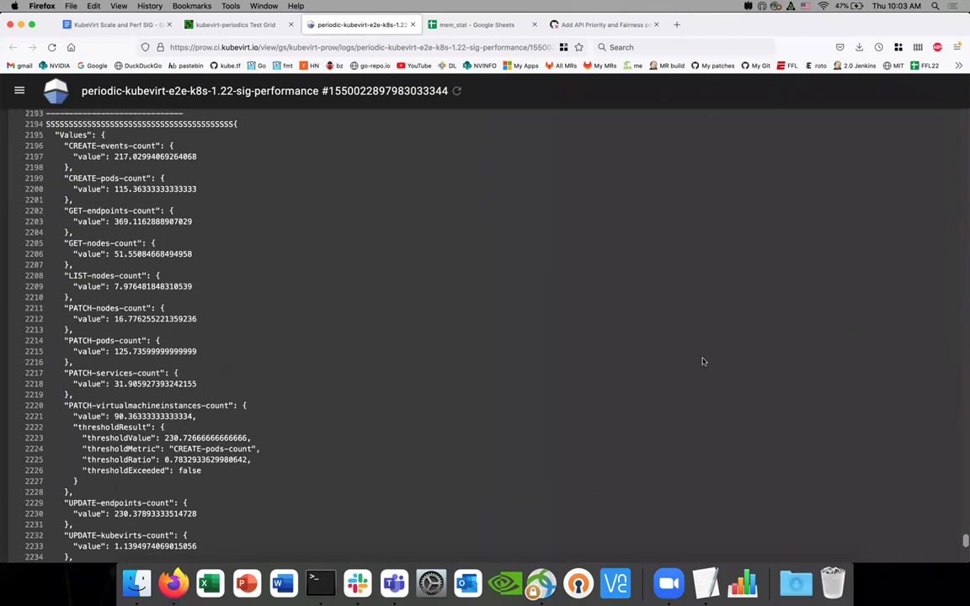
pyautogui.scroll(-3)
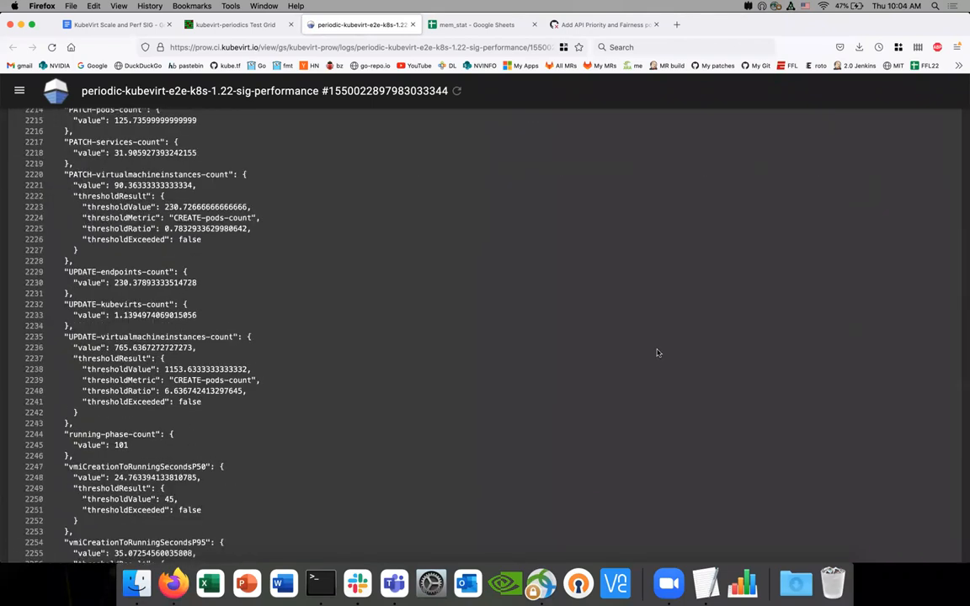
pyautogui.click(223, 26)
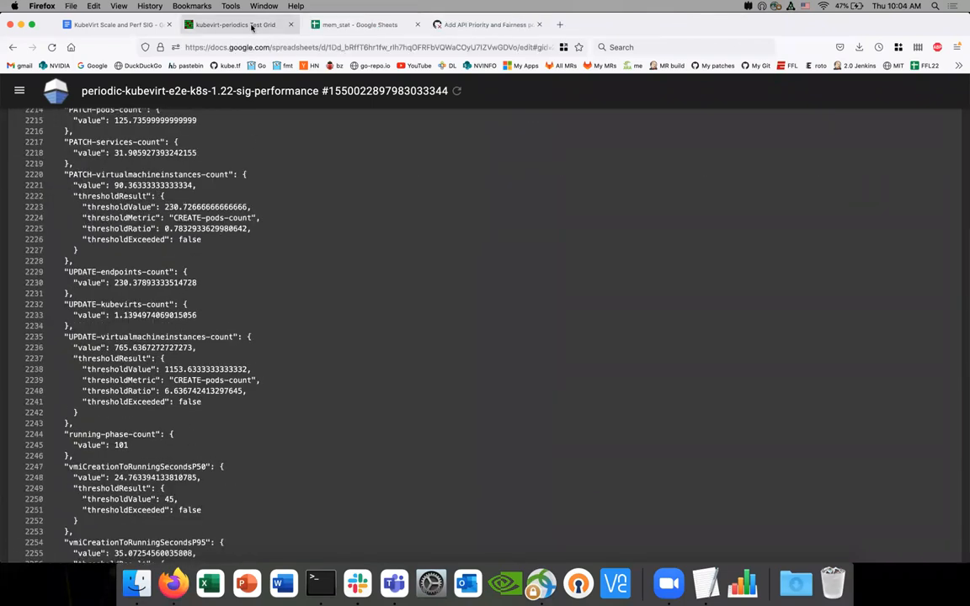
# Review the cluster-scale density test grid, then switch to the kubevirt-presubmits dashboard
pyautogui.click(243, 27)
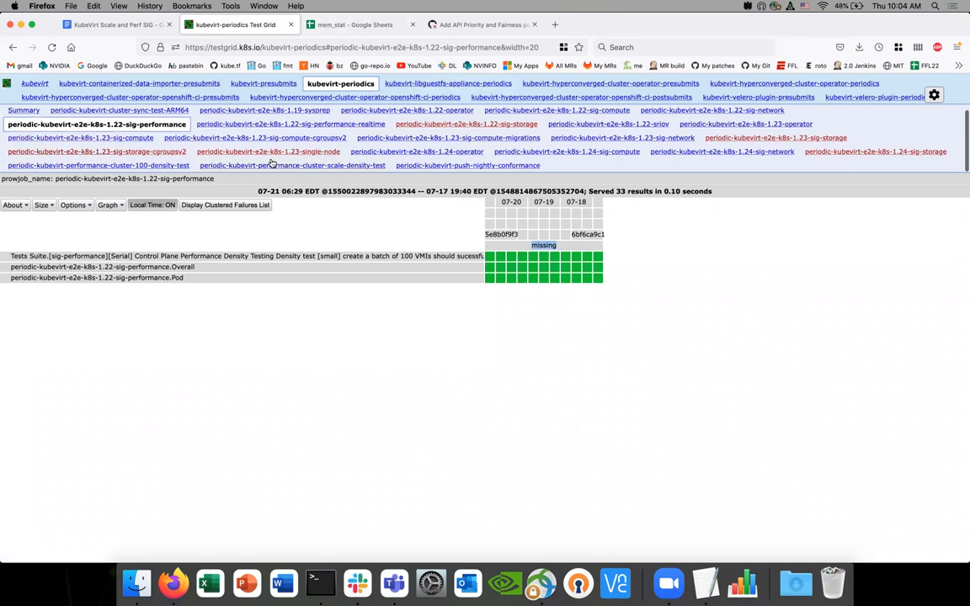
pyautogui.click(108, 165)
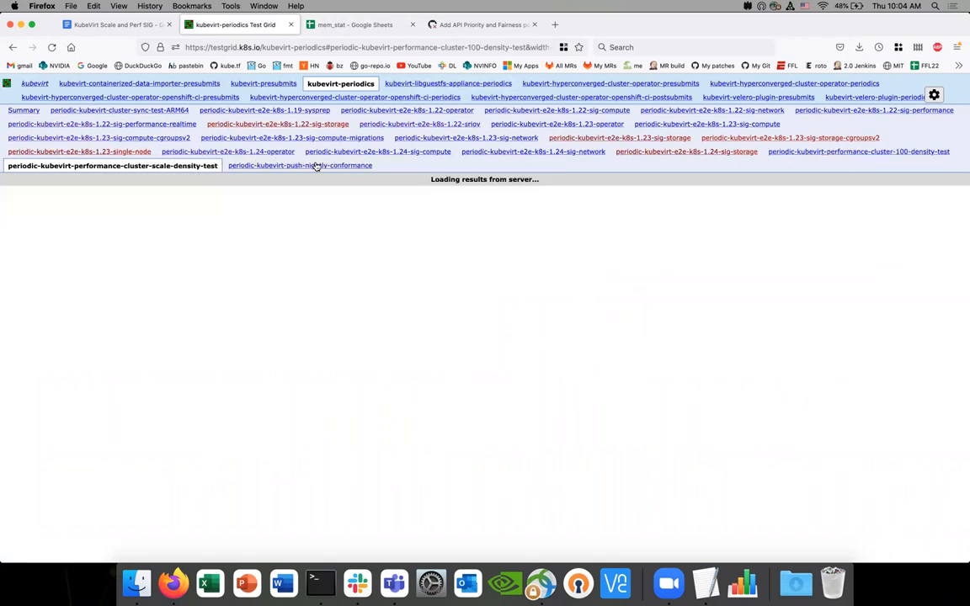
pyautogui.click(112, 165)
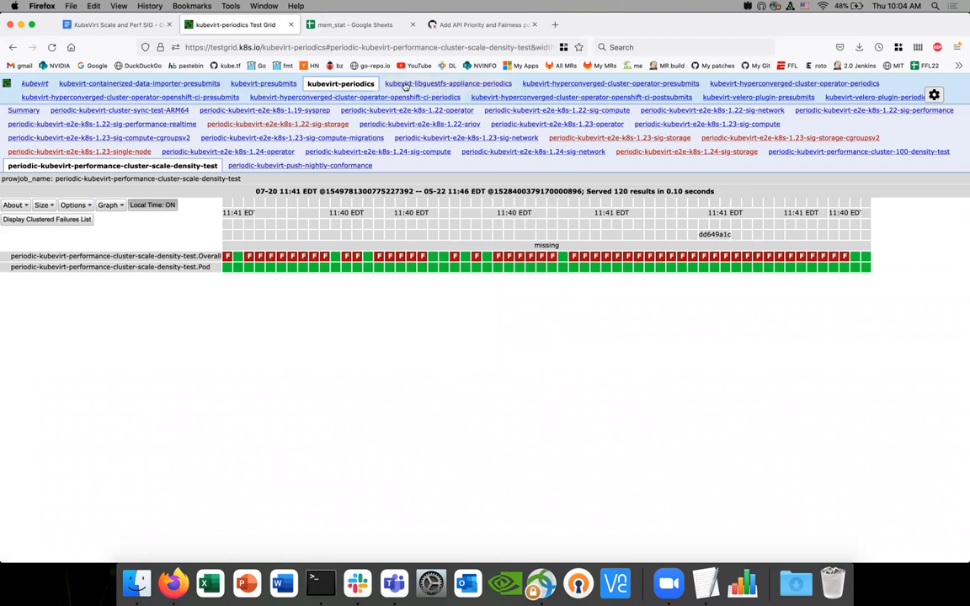
pyautogui.click(266, 83)
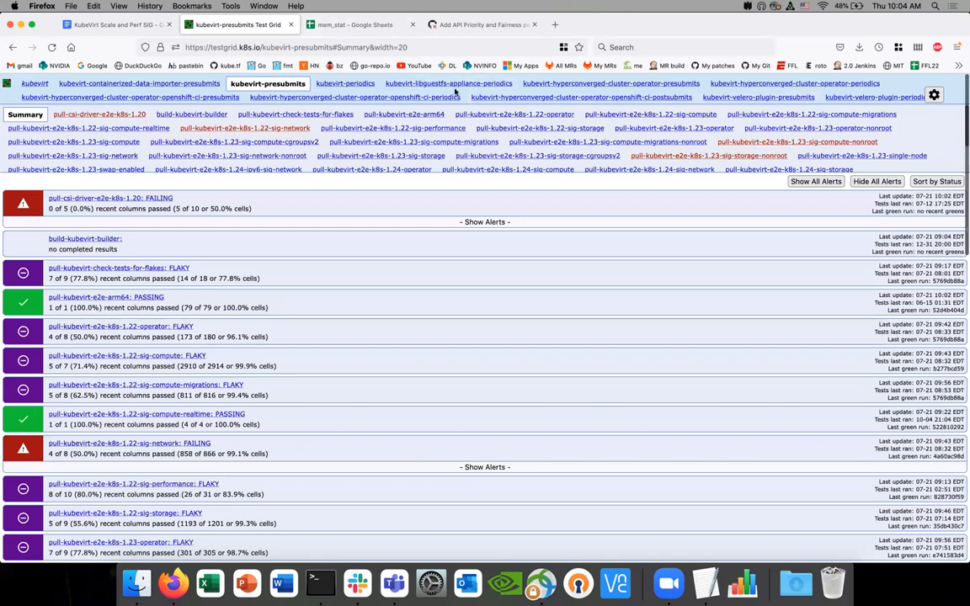
pyautogui.moveTo(261, 155)
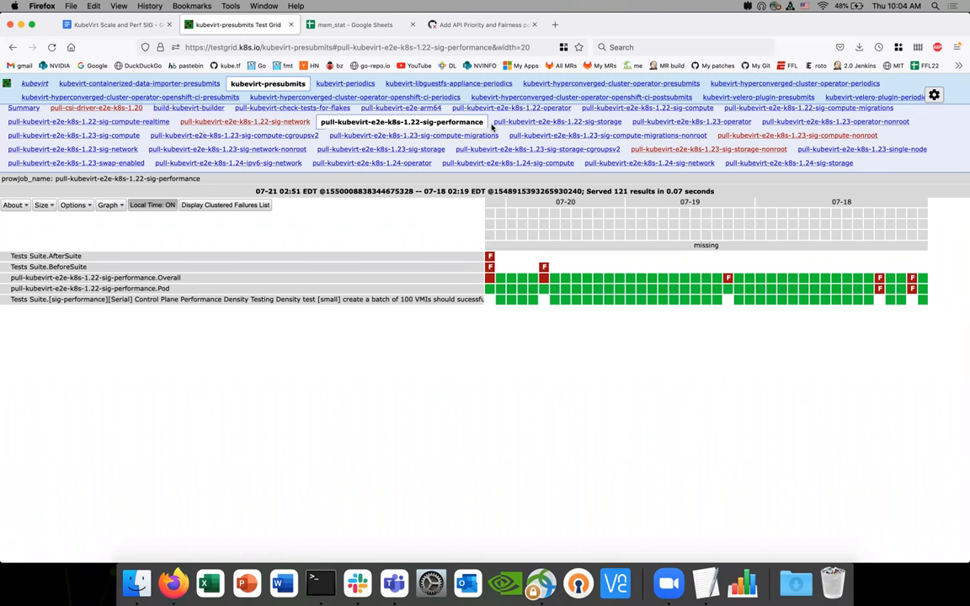
# Browse 1.22 operator, 1.22 sig-storage, 1.23 migrations-nonroot, 1.23 sig-storage grids, then 1.22 sig-performance
pyautogui.click(504, 109)
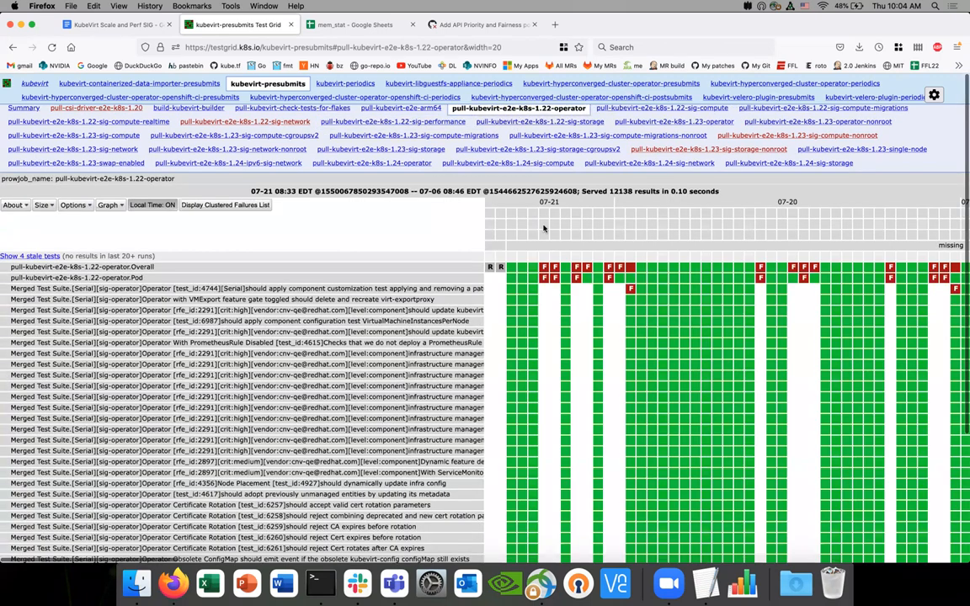
pyautogui.click(552, 121)
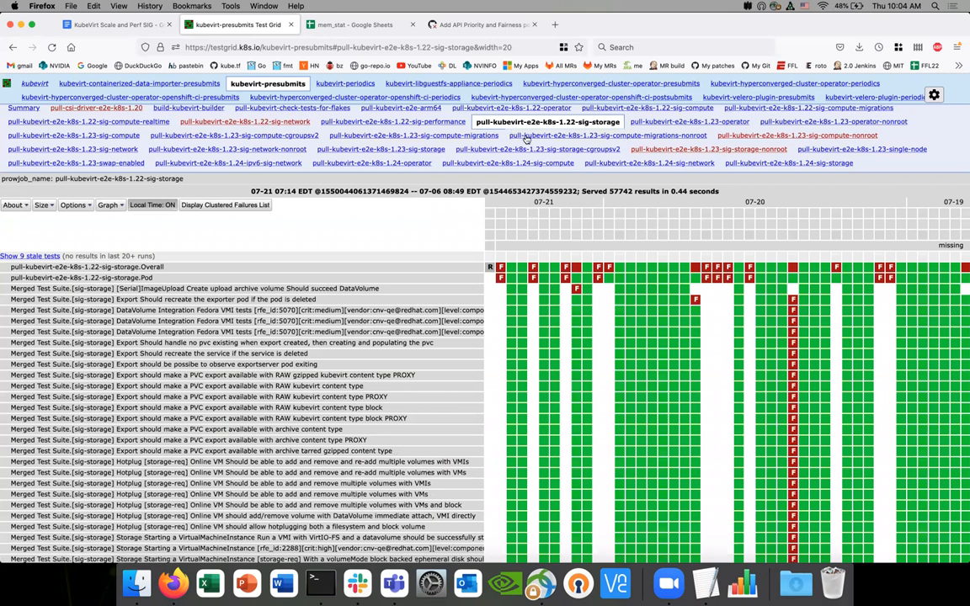
pyautogui.click(640, 135)
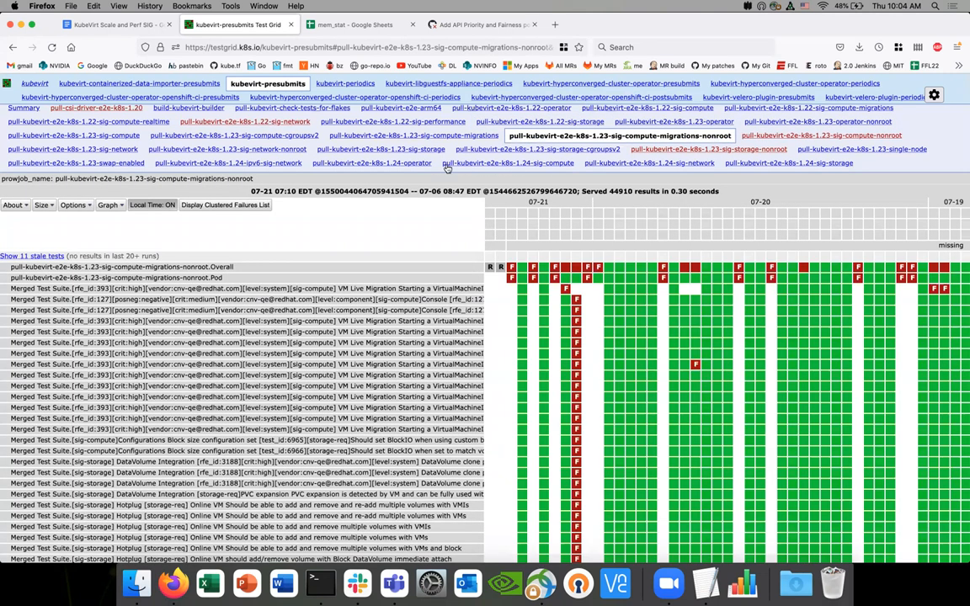
pyautogui.click(394, 149)
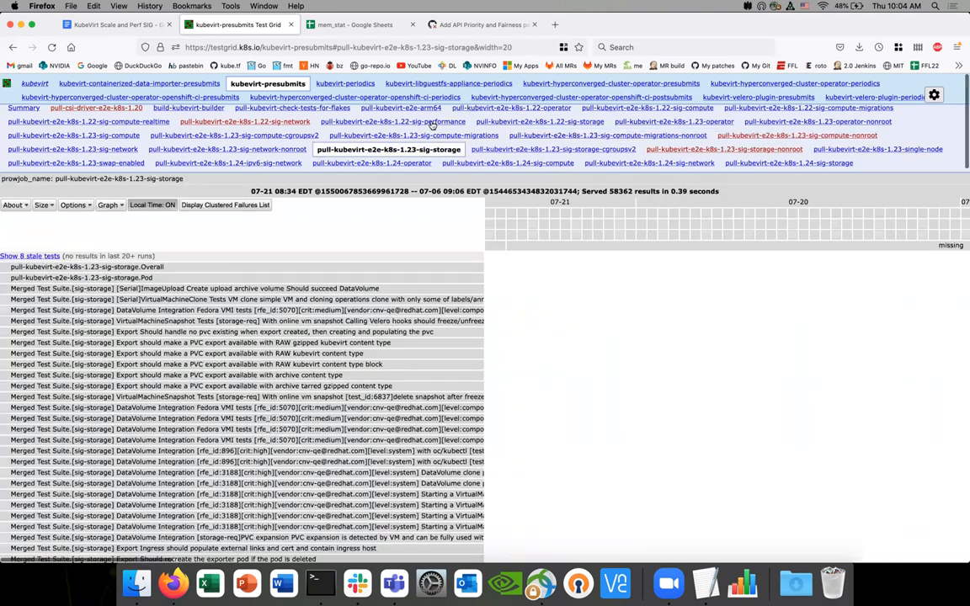
pyautogui.click(410, 122)
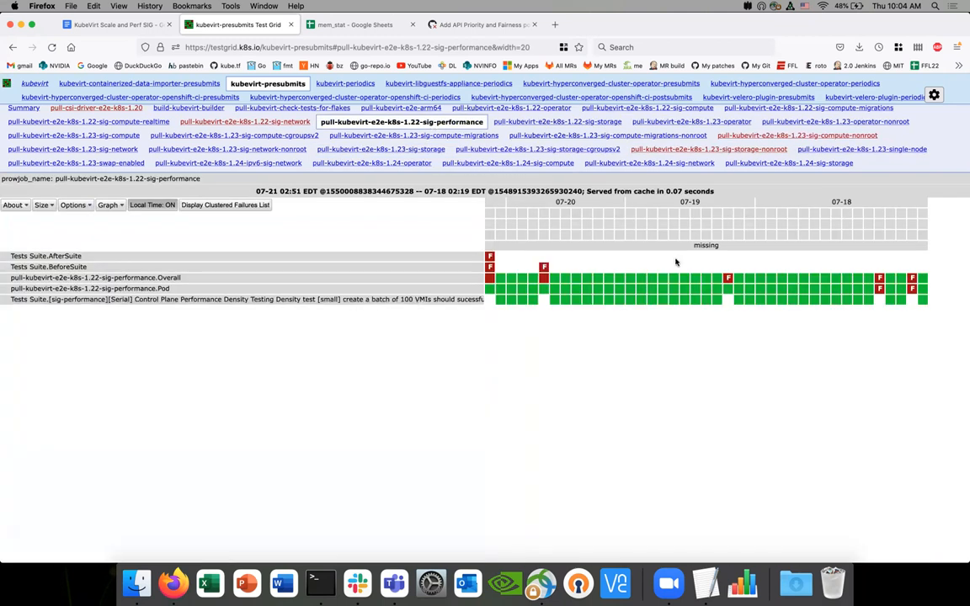
pyautogui.moveTo(683, 245)
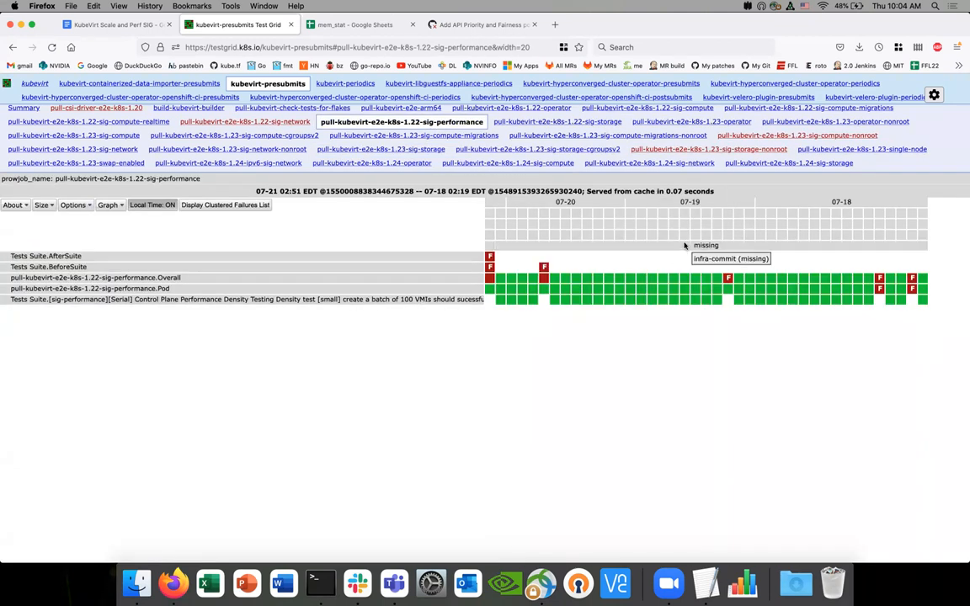
pyautogui.moveTo(509, 247)
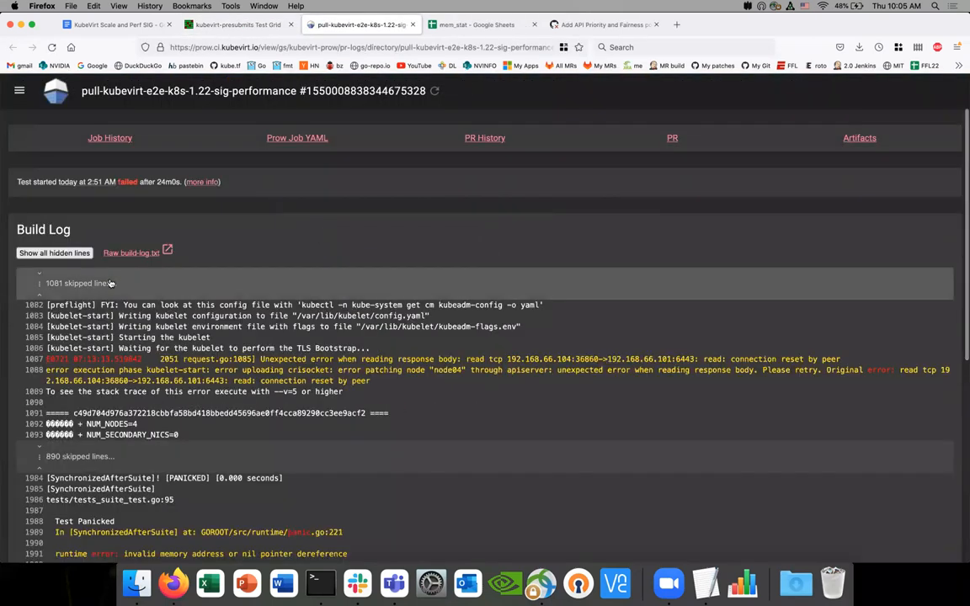
pyautogui.scroll(-3)
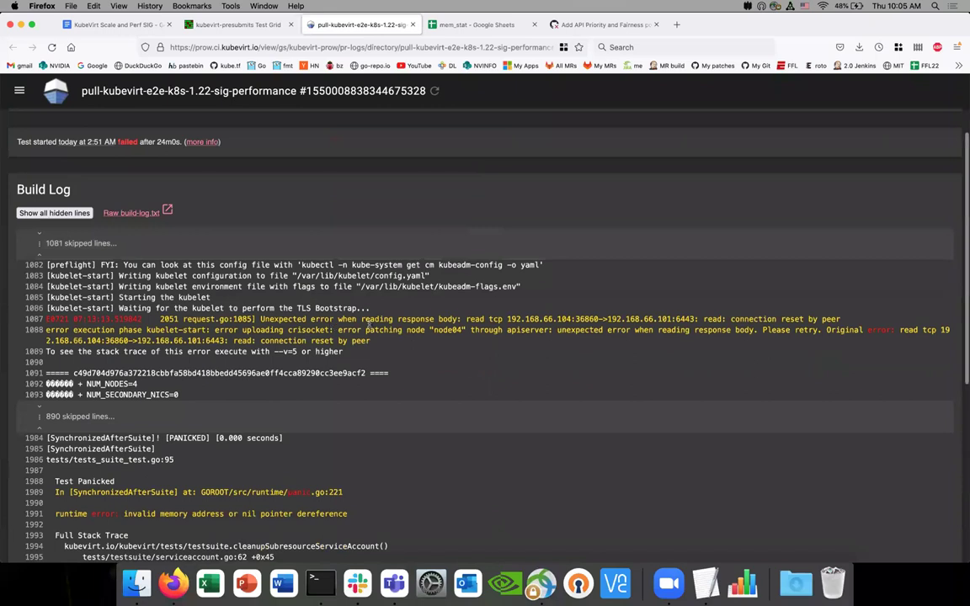
pyautogui.scroll(-3)
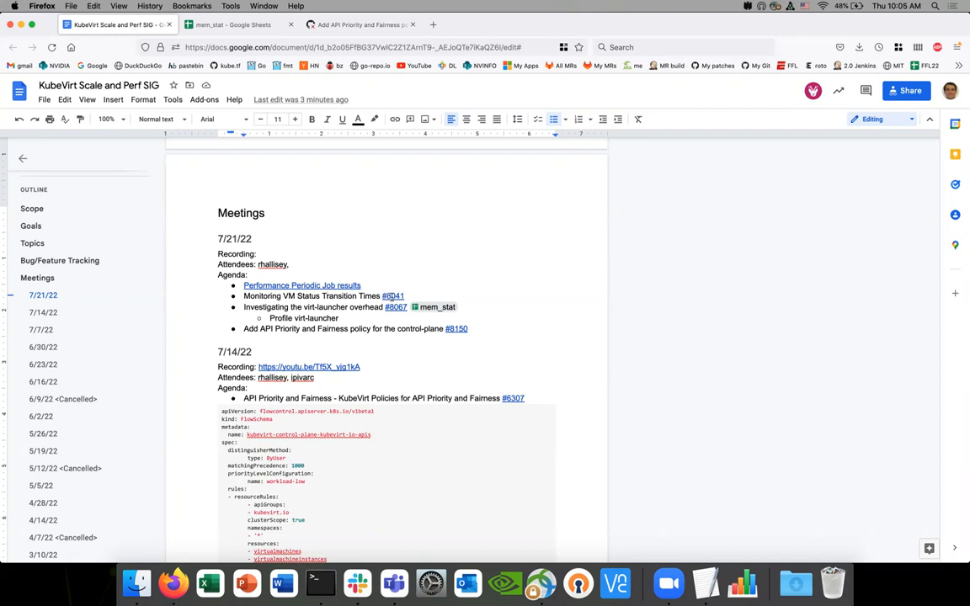
# Open and skim pull request #8041 on VM status transition times
pyautogui.click(392, 296)
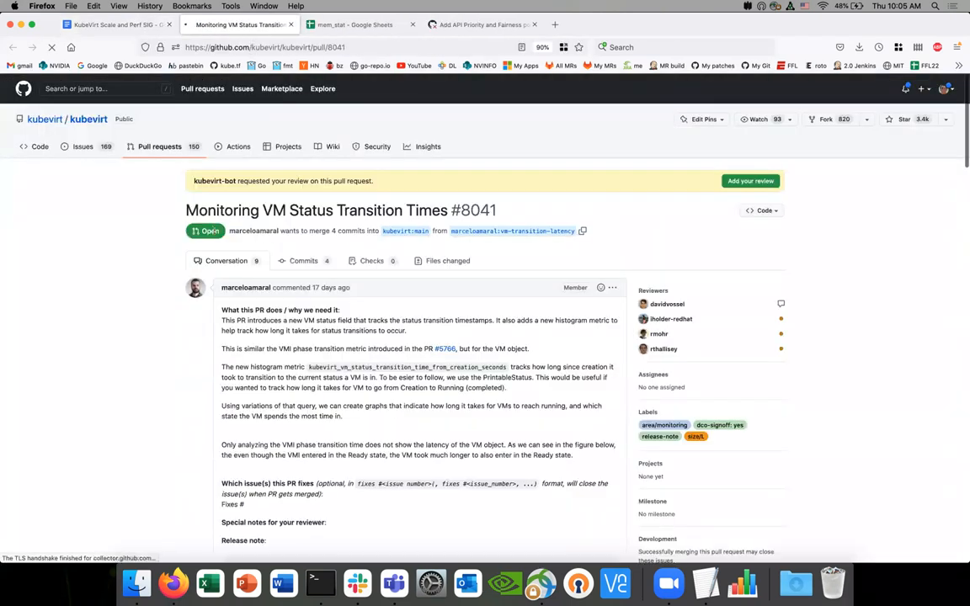
pyautogui.scroll(-3)
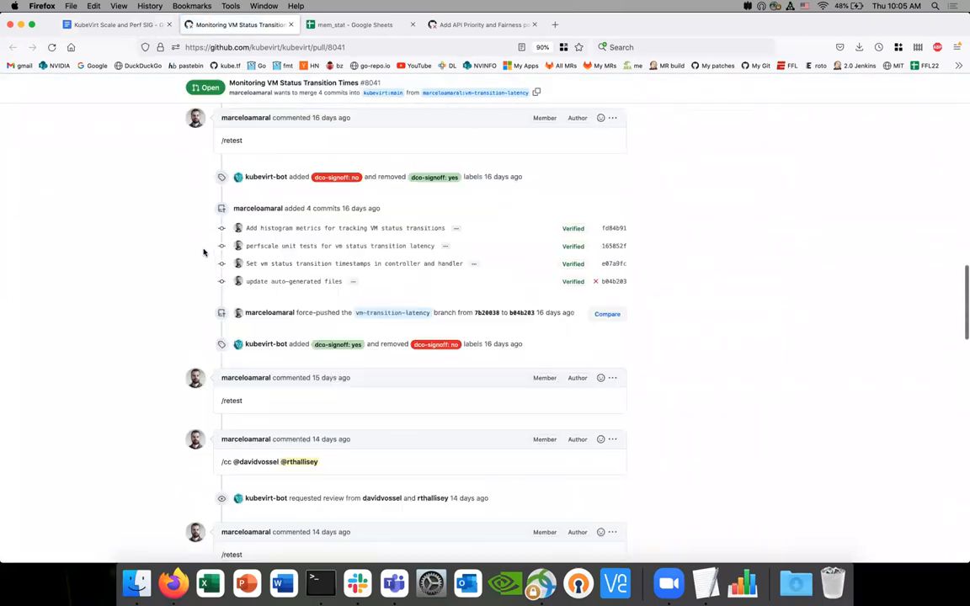
pyautogui.scroll(-3)
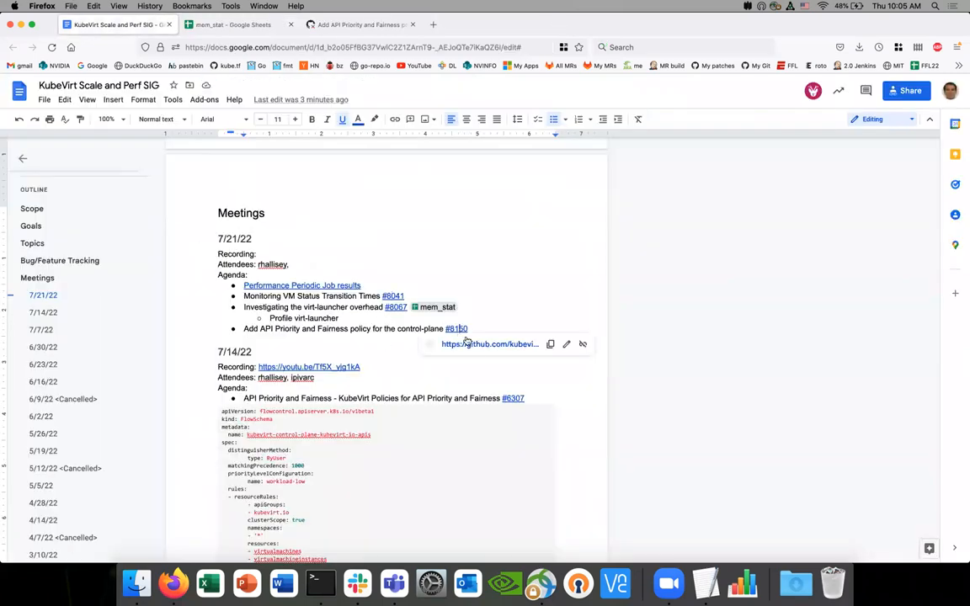
# Open pull request #8150 and view its Files changed
pyautogui.click(455, 328)
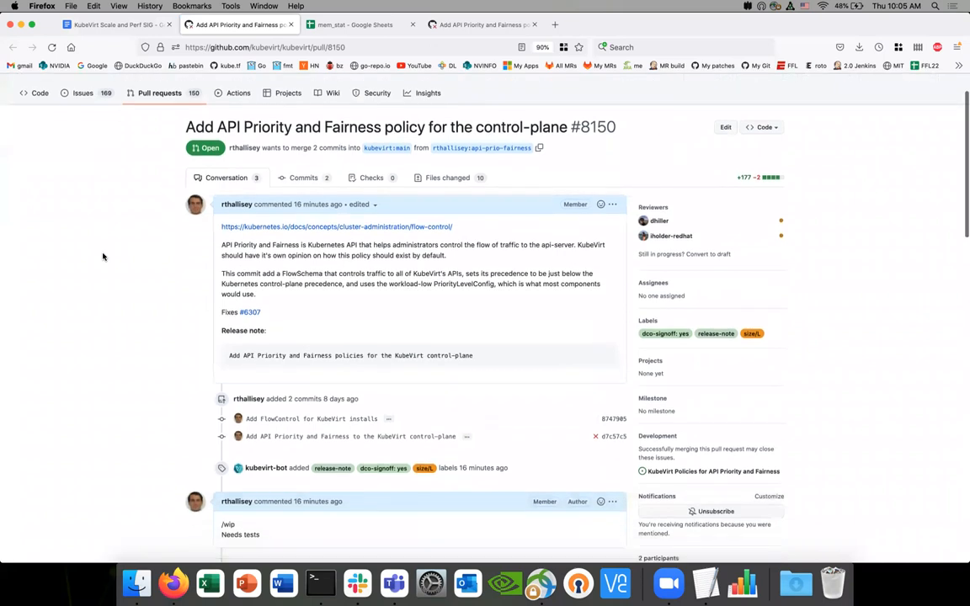
pyautogui.scroll(-3)
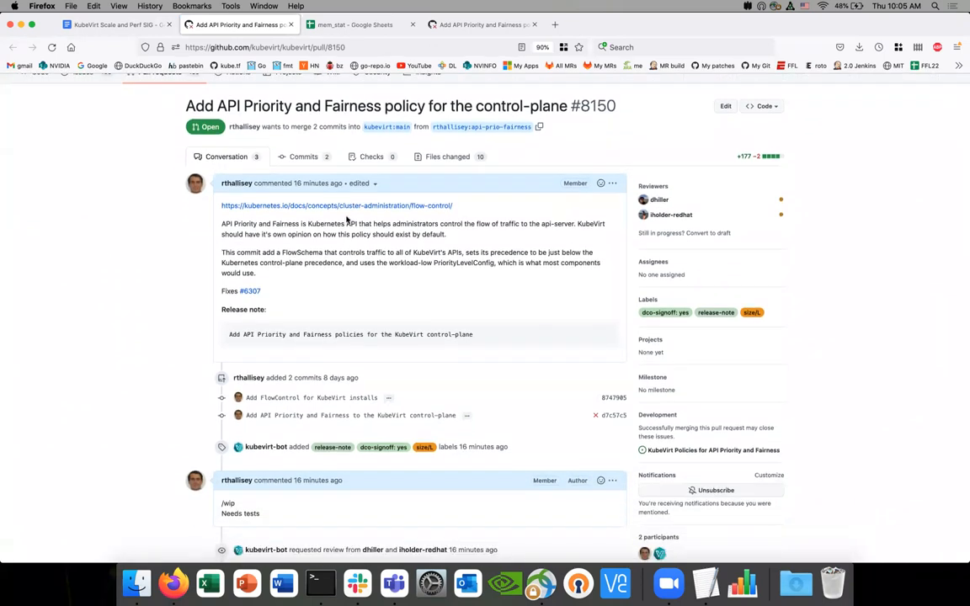
pyautogui.moveTo(445, 156)
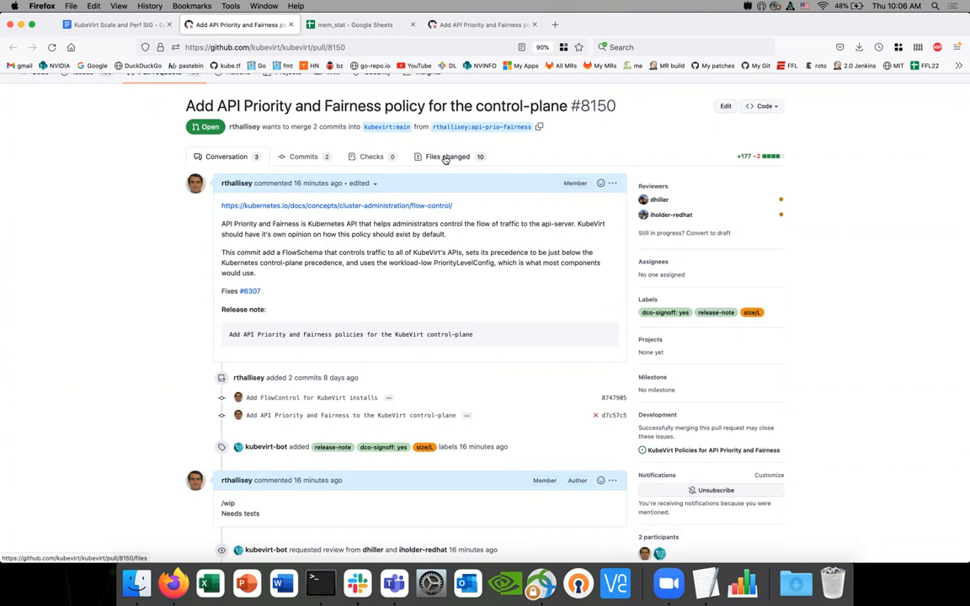
pyautogui.click(440, 157)
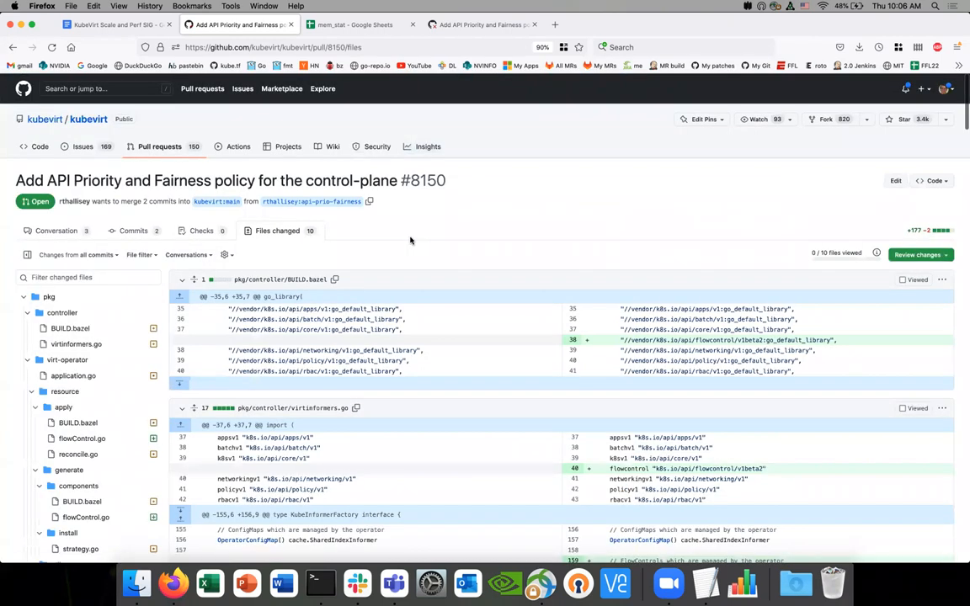
# Return to the KubeVirt Scale and Perf SIG doc and scroll through the agenda
pyautogui.click(101, 28)
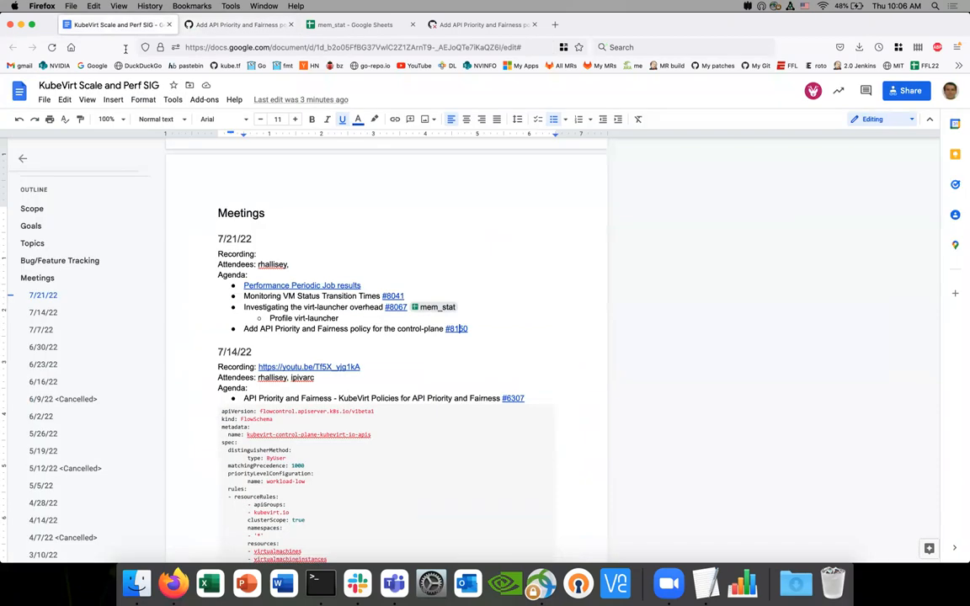
pyautogui.scroll(-3)
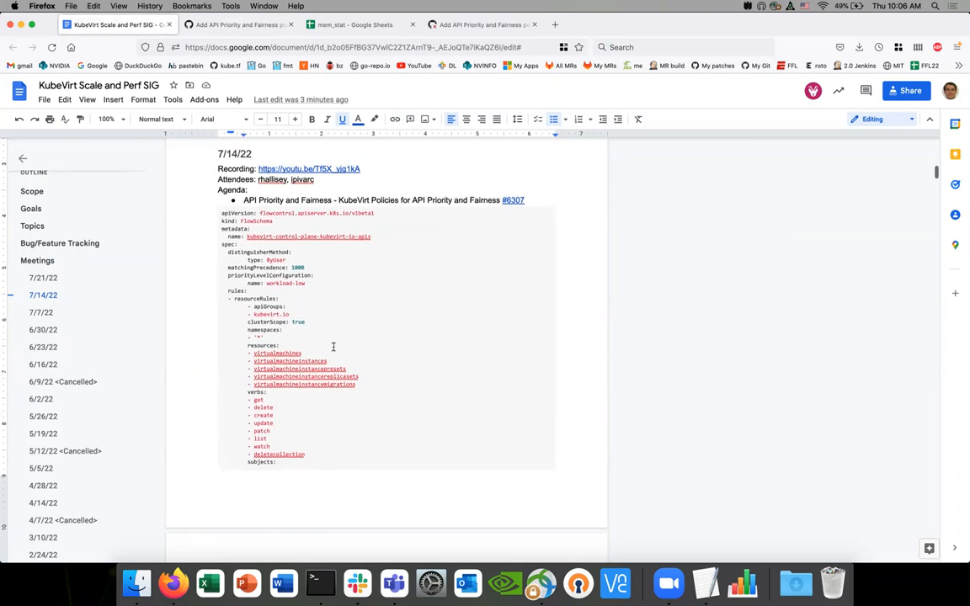
pyautogui.moveTo(336, 339)
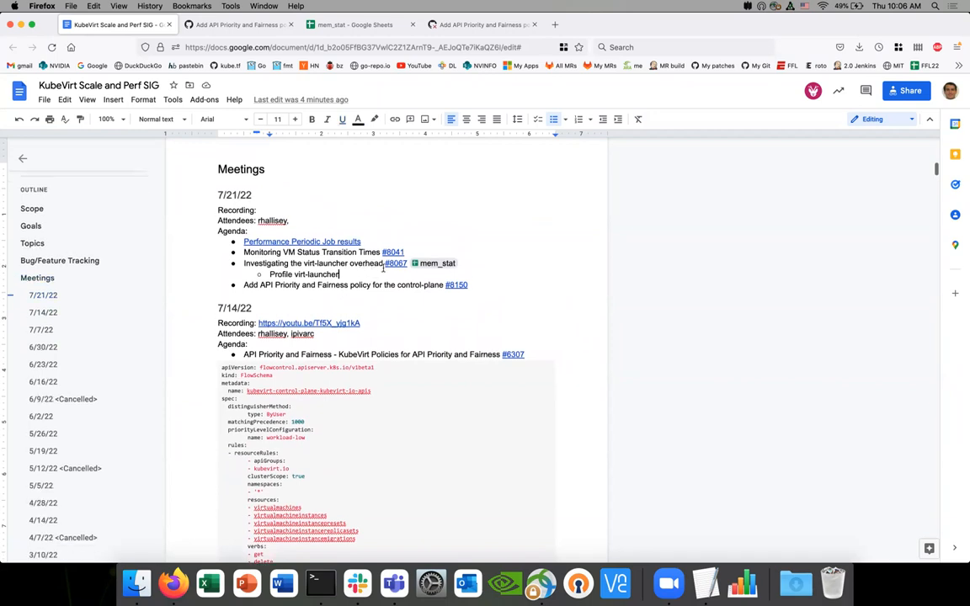
# Open issue #8067 'Investigating the virt-launcher overhead' from the agenda link
pyautogui.click(394, 263)
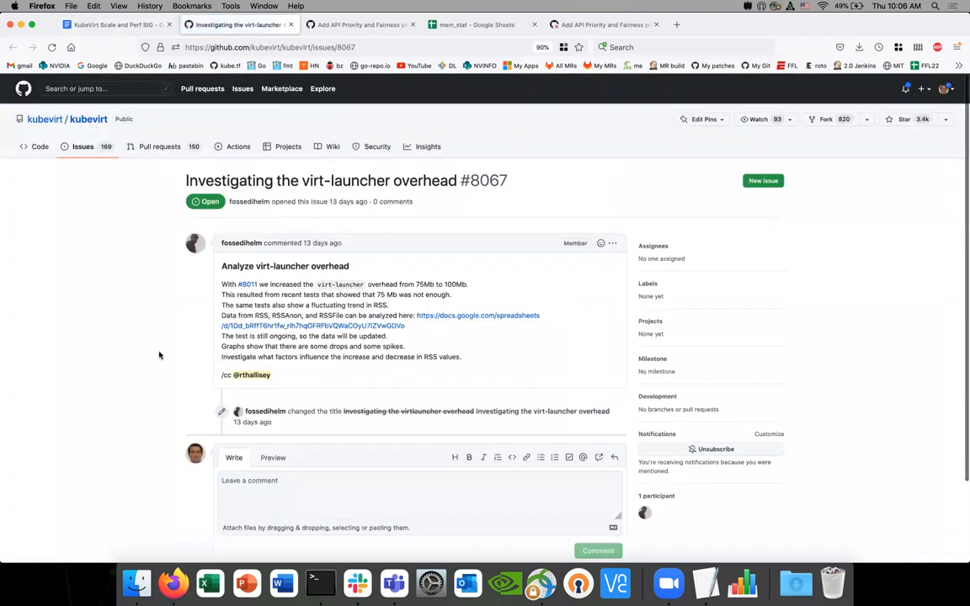
pyautogui.moveTo(179, 296)
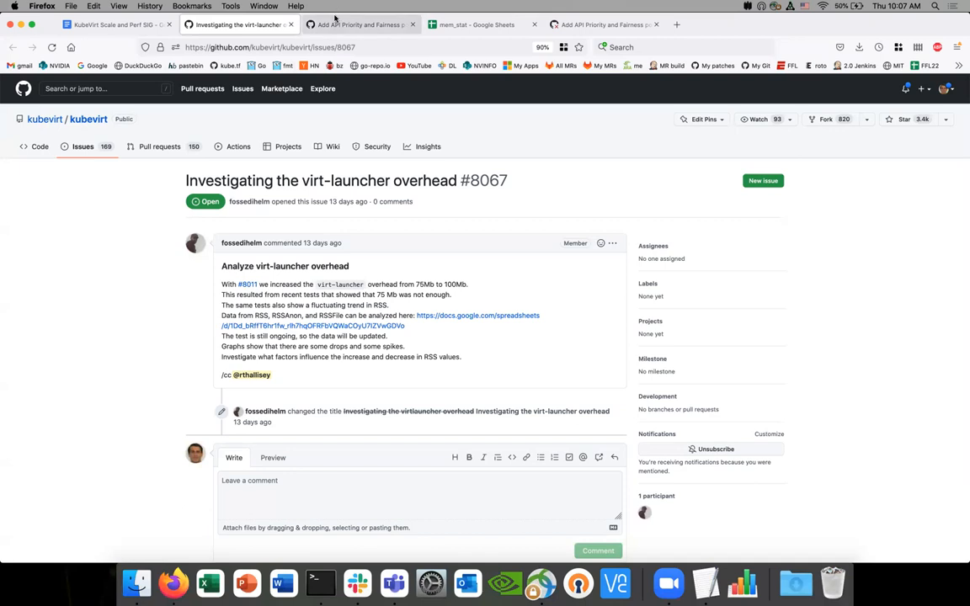
pyautogui.moveTo(326, 13)
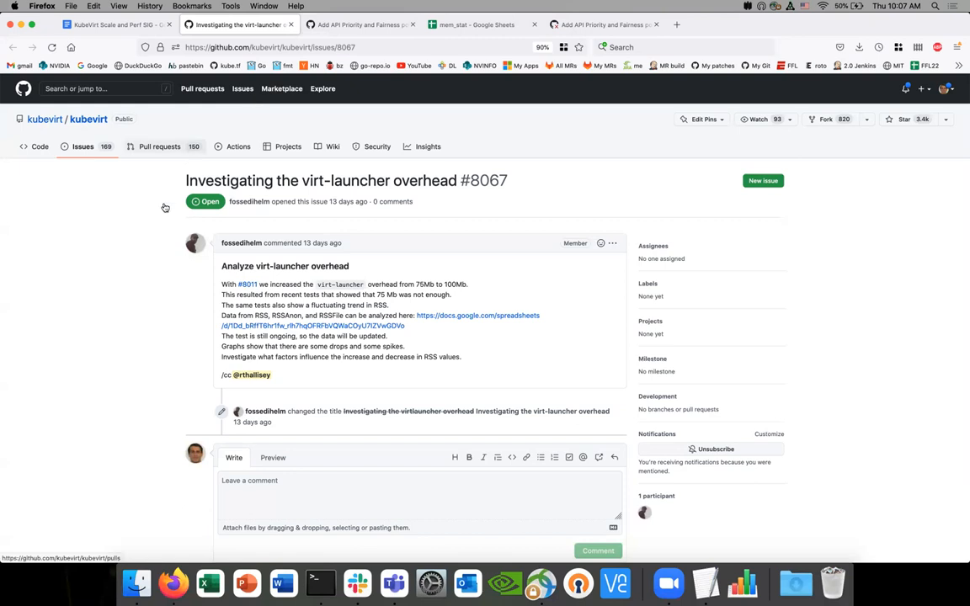
pyautogui.moveTo(221, 242)
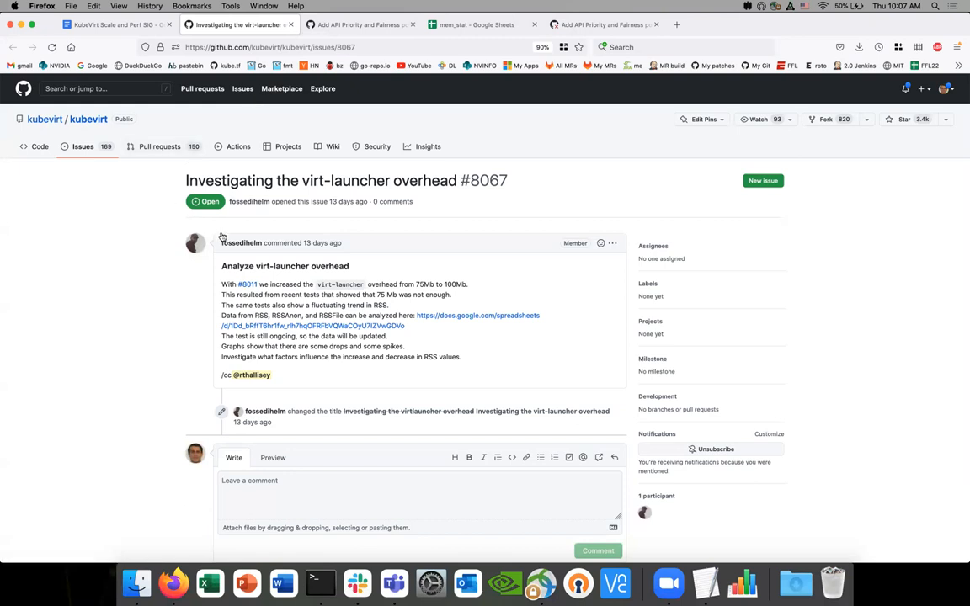
pyautogui.moveTo(242, 243)
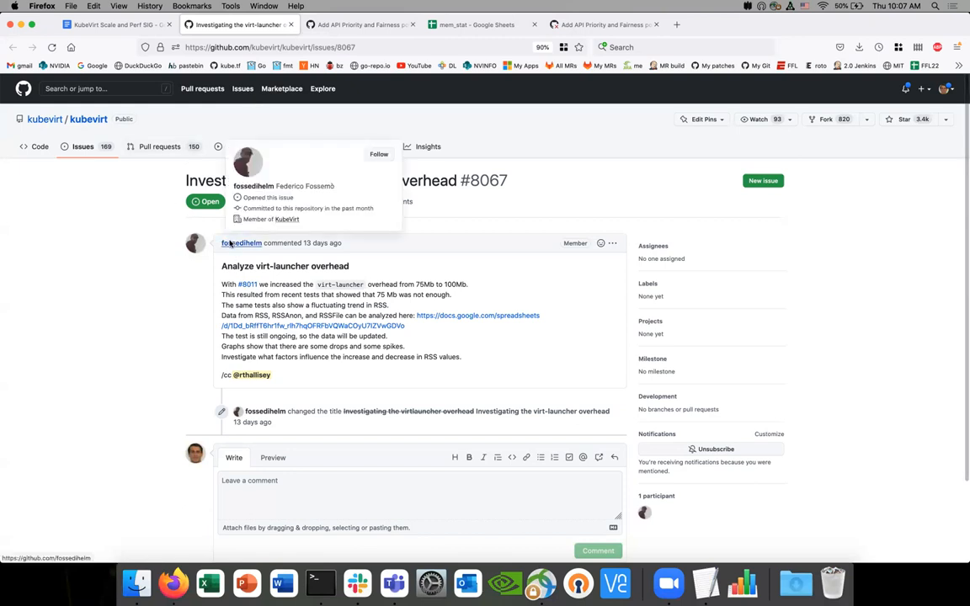
pyautogui.moveTo(224, 252)
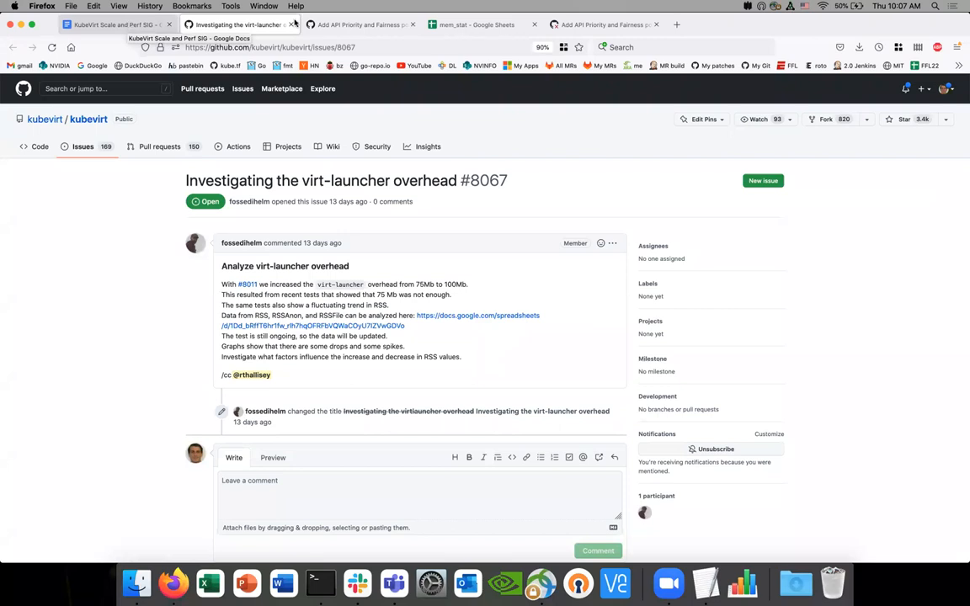
# Switch to the mem_stat spreadsheet, briefly visit the issue tab, and return to the sheet
pyautogui.click(471, 23)
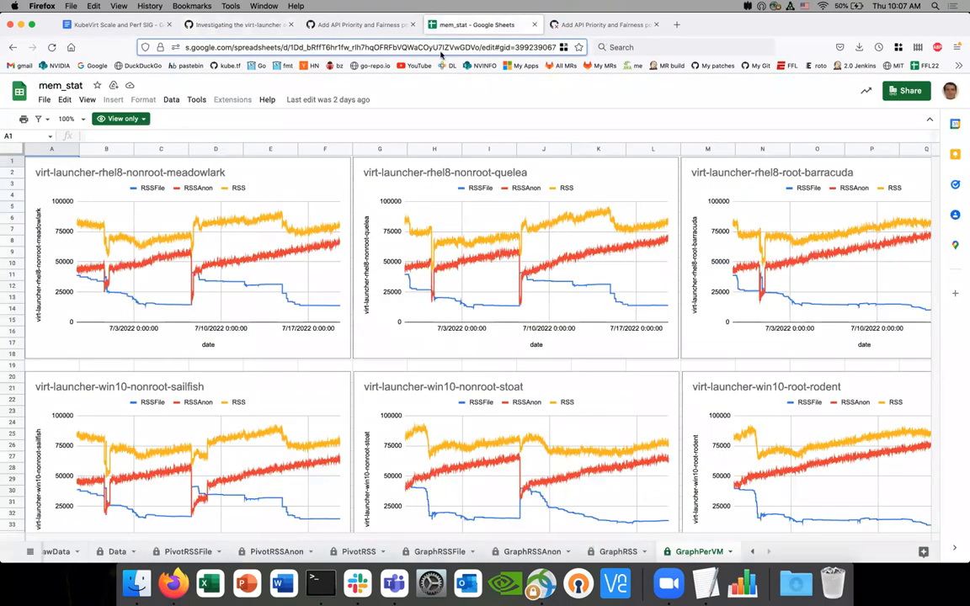
pyautogui.moveTo(233, 501)
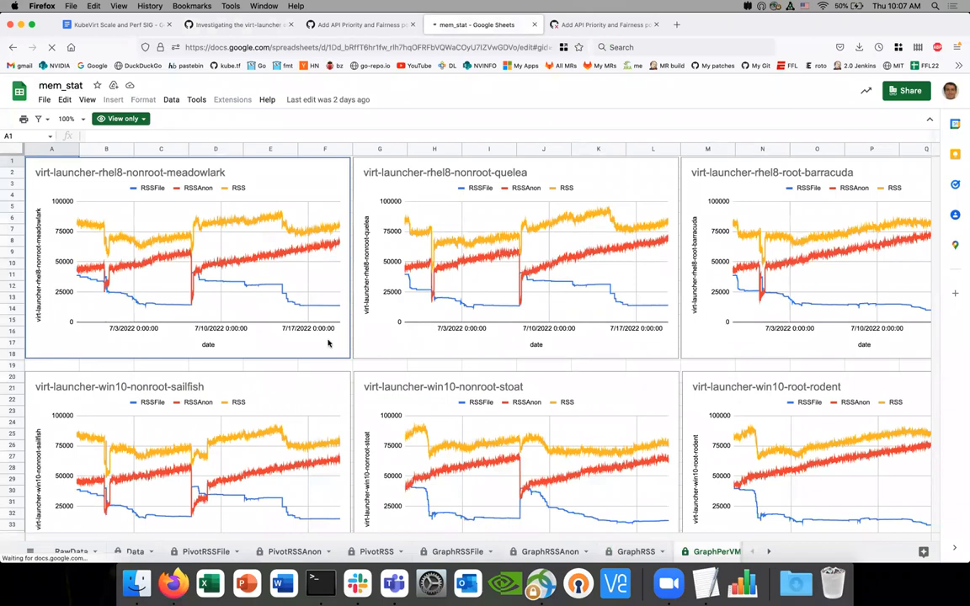
pyautogui.moveTo(110, 335)
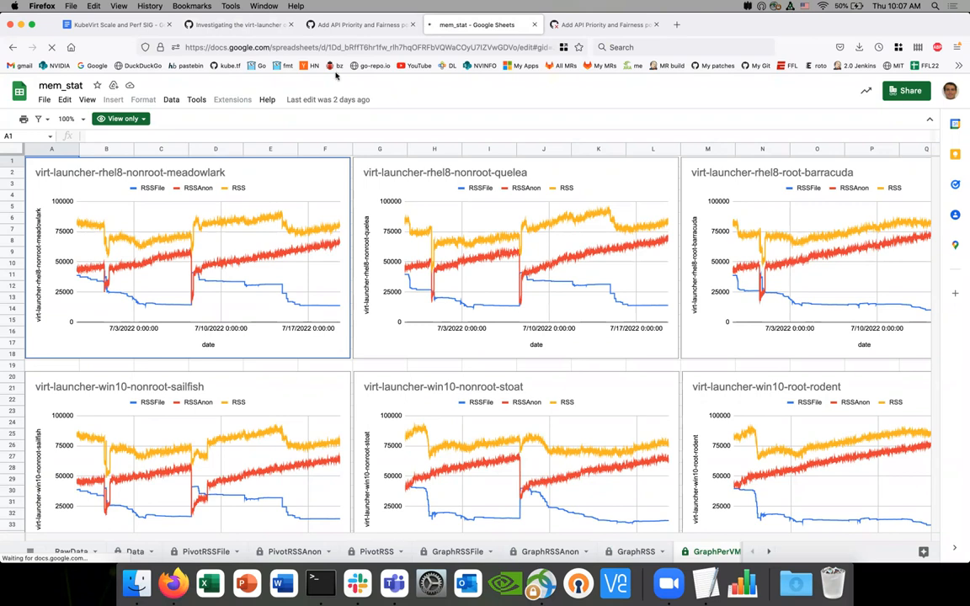
pyautogui.click(109, 25)
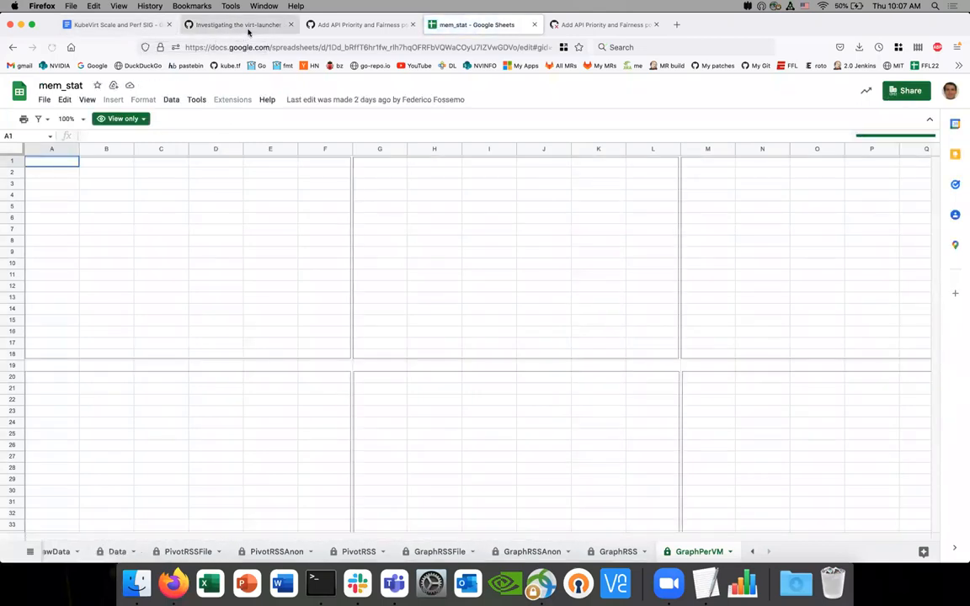
pyautogui.click(239, 24)
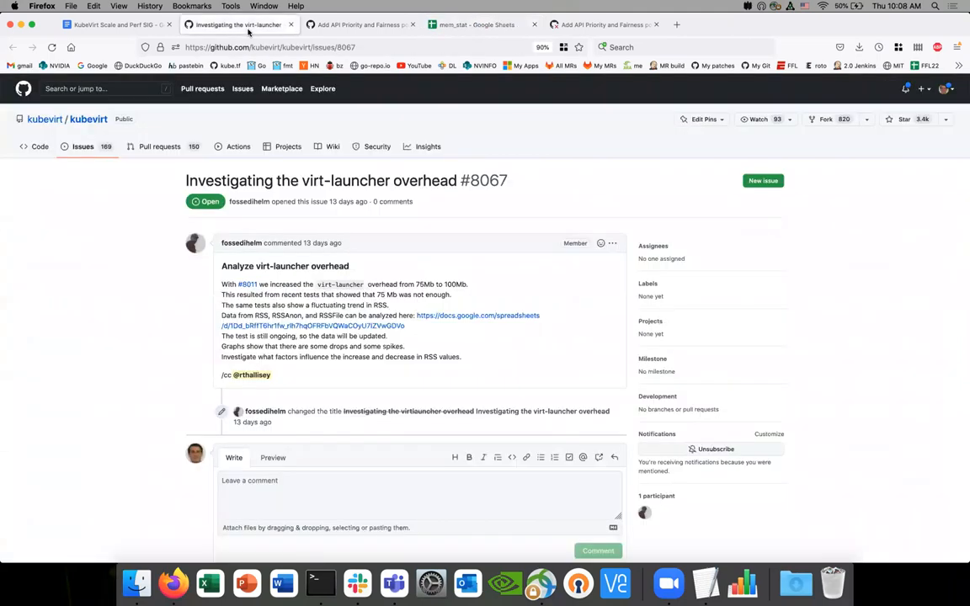
pyautogui.click(473, 23)
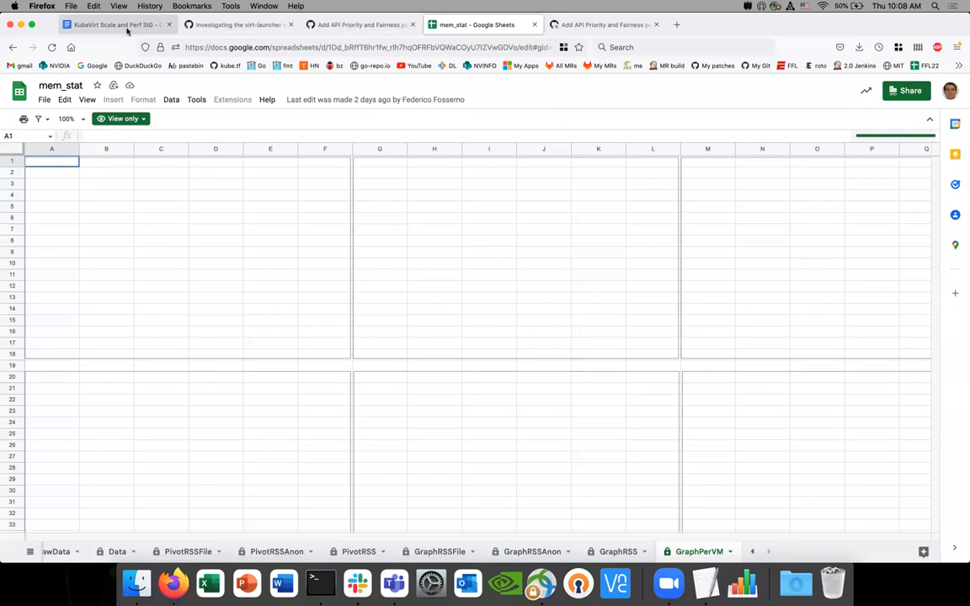
# Switch back to the KubeVirt Scale and Perf SIG agenda document tab
pyautogui.click(118, 25)
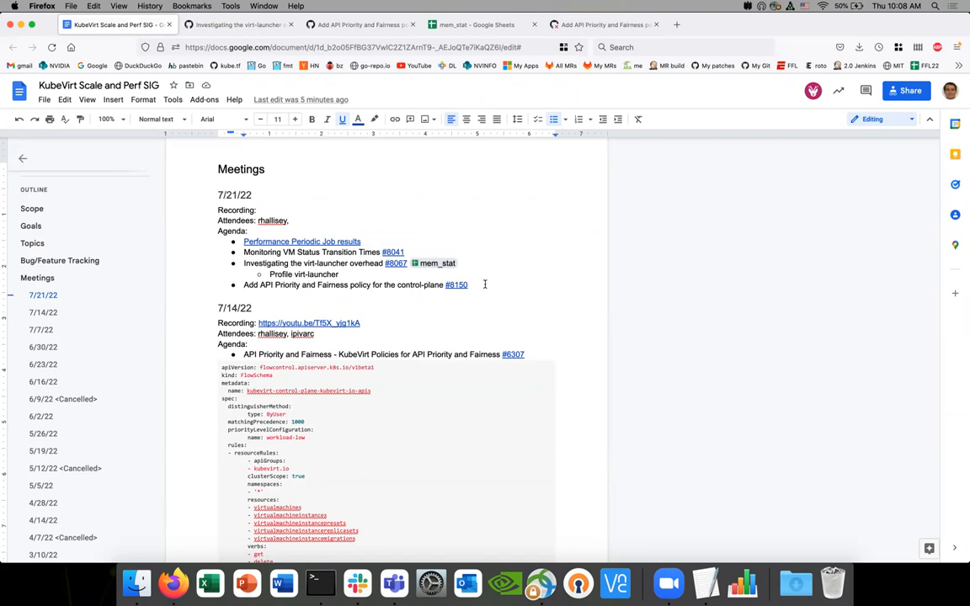
pyautogui.moveTo(399, 173)
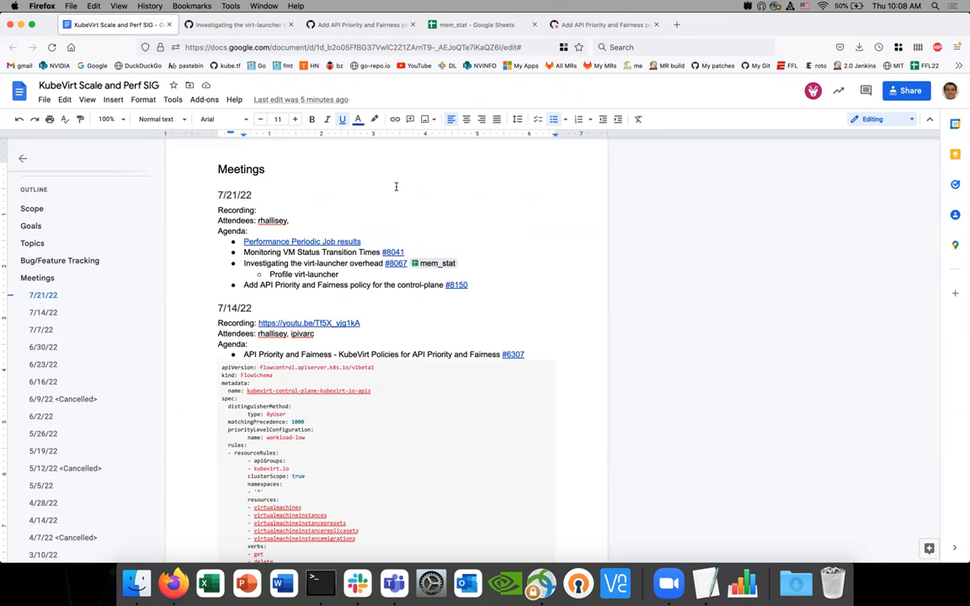
pyautogui.moveTo(442, 245)
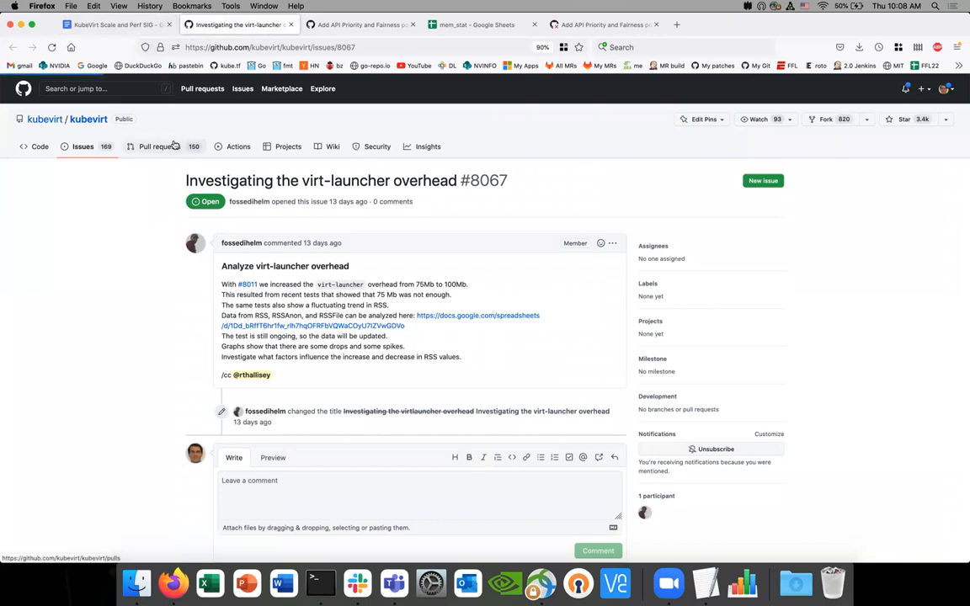
# Scroll through kubevirt's open pull requests list, then return to the SIG agenda doc
pyautogui.click(160, 146)
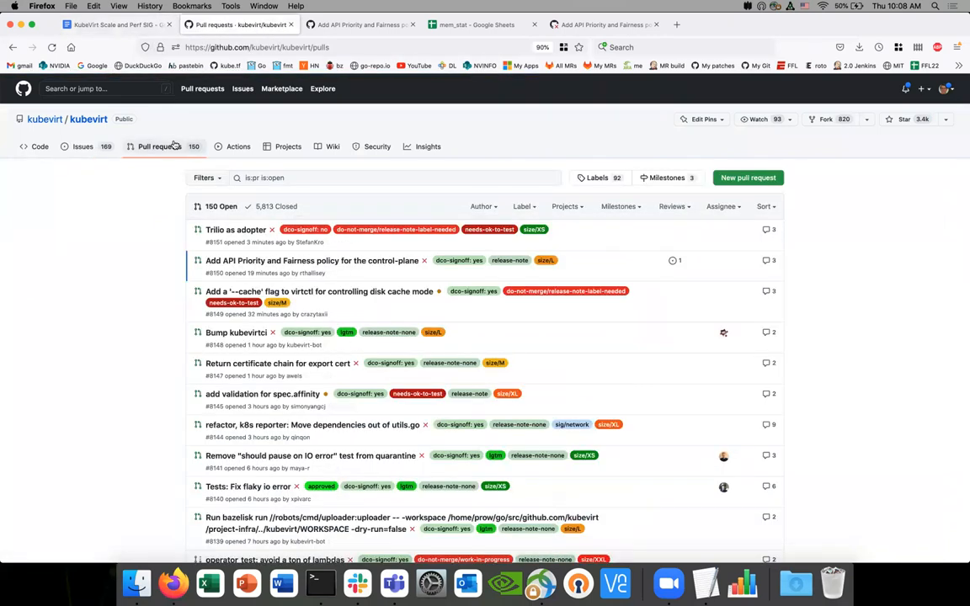
pyautogui.moveTo(134, 246)
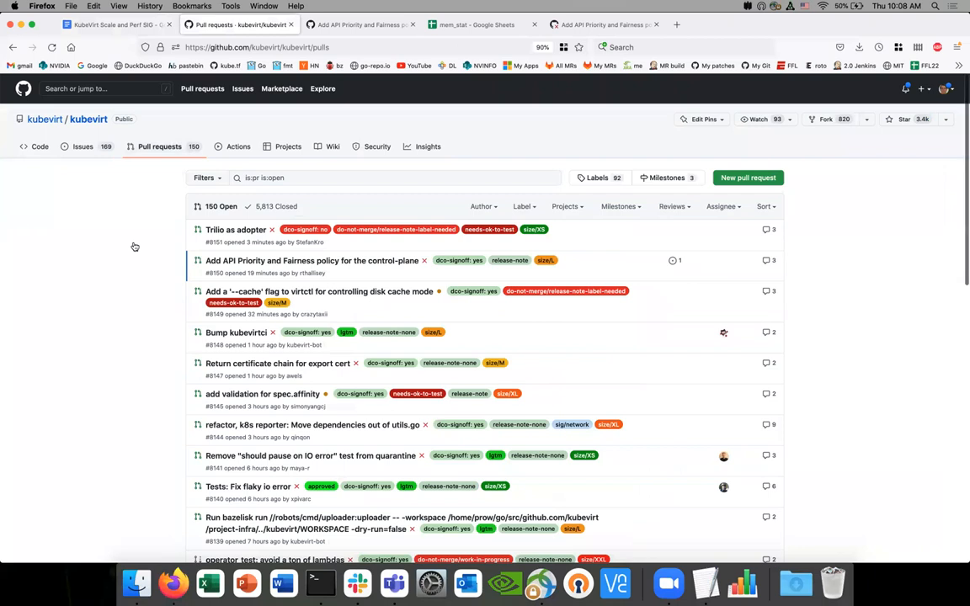
pyautogui.scroll(-3)
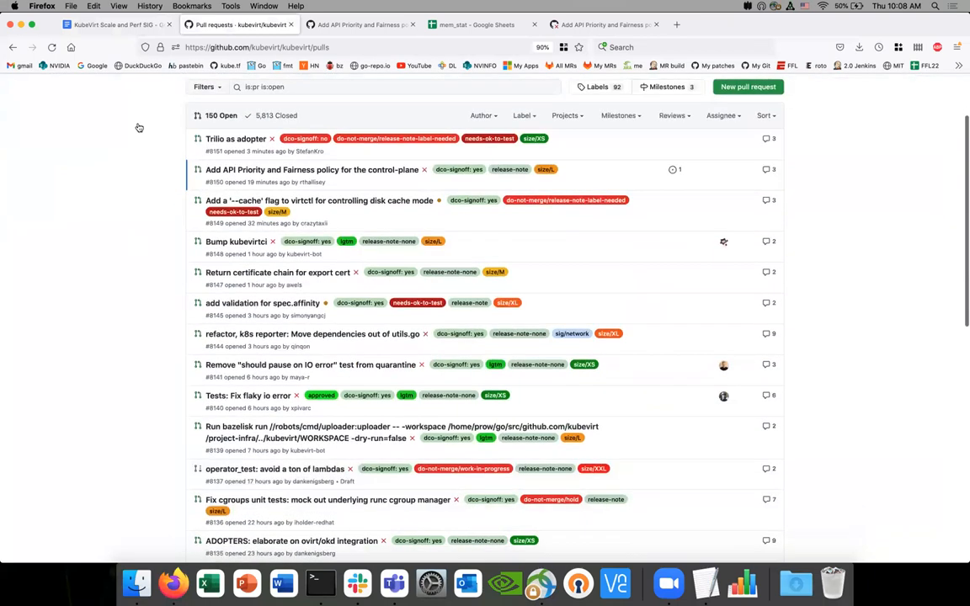
pyautogui.moveTo(110, 24)
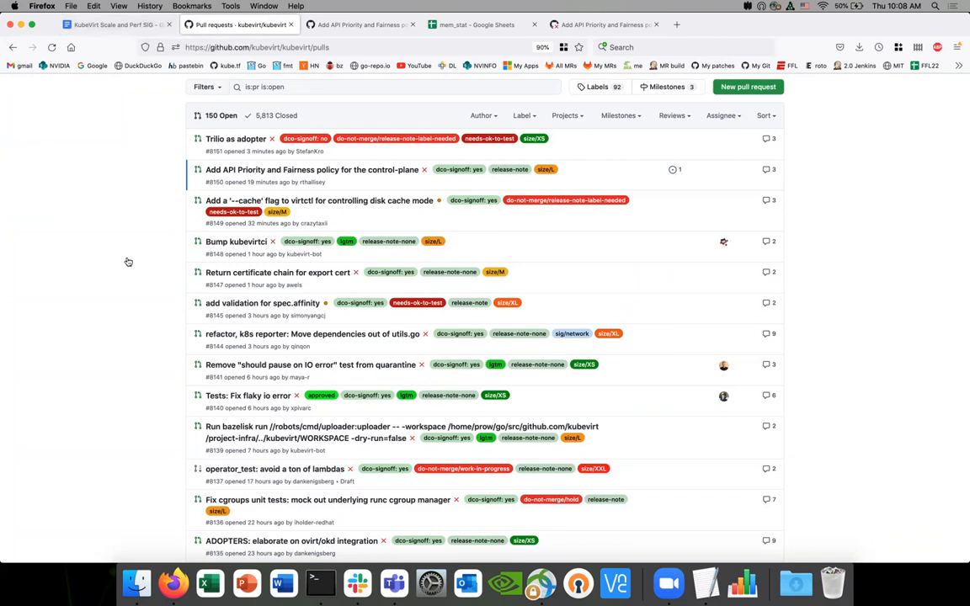
pyautogui.scroll(-3)
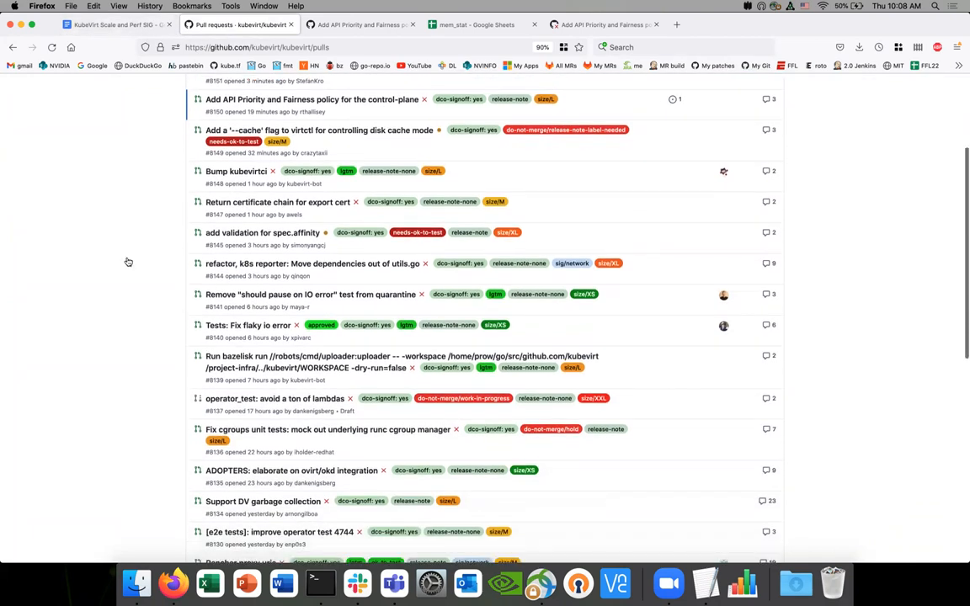
pyautogui.scroll(-3)
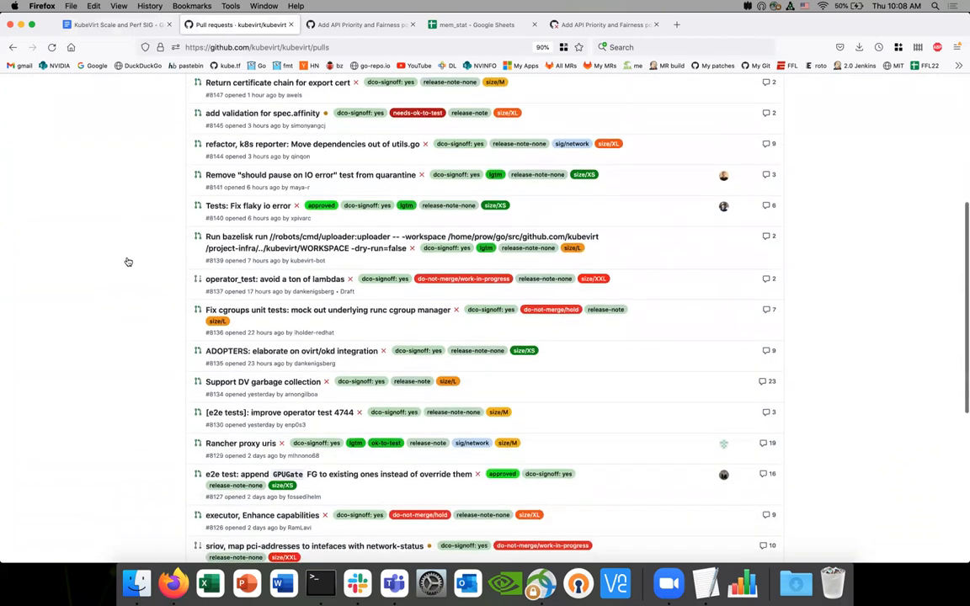
pyautogui.scroll(-3)
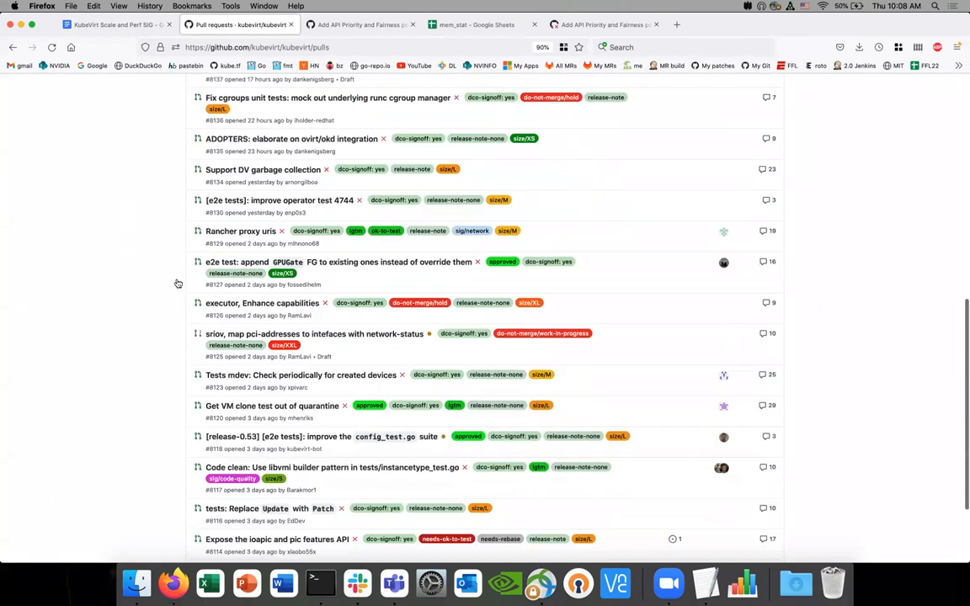
pyautogui.scroll(-3)
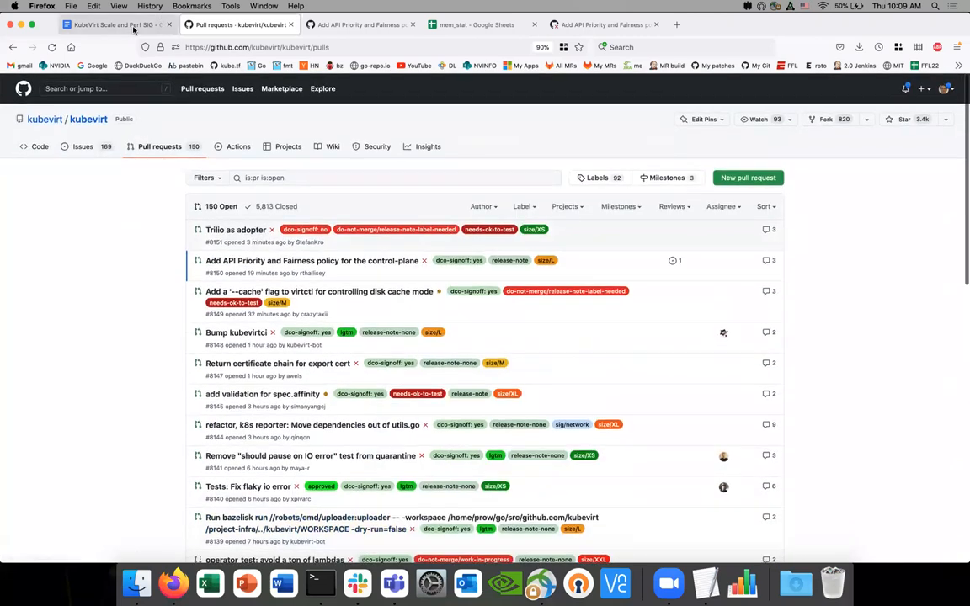
pyautogui.click(113, 27)
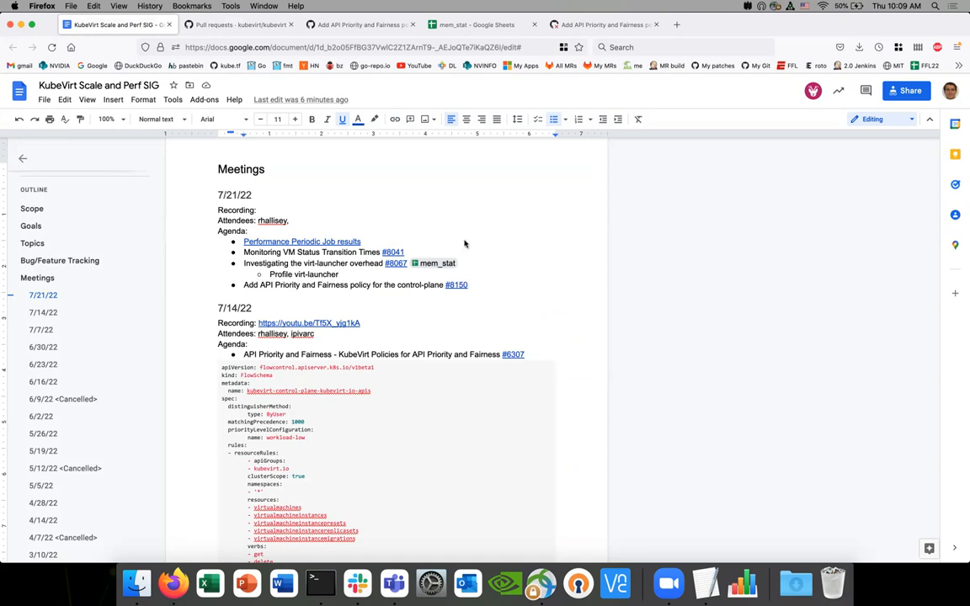
# Review pull request #8027 and submit an /ok-to-test comment on it
pyautogui.click(244, 27)
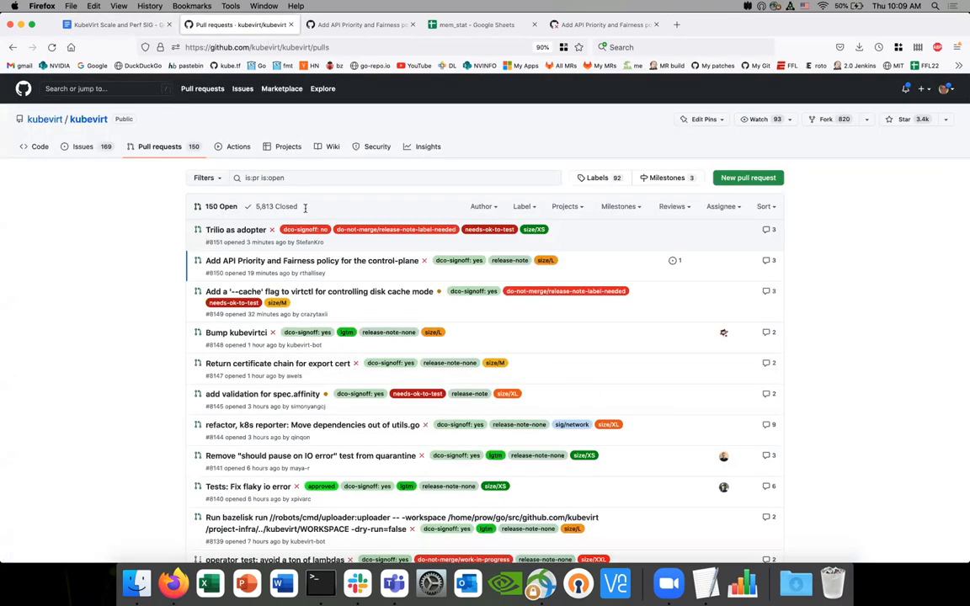
pyautogui.click(316, 178)
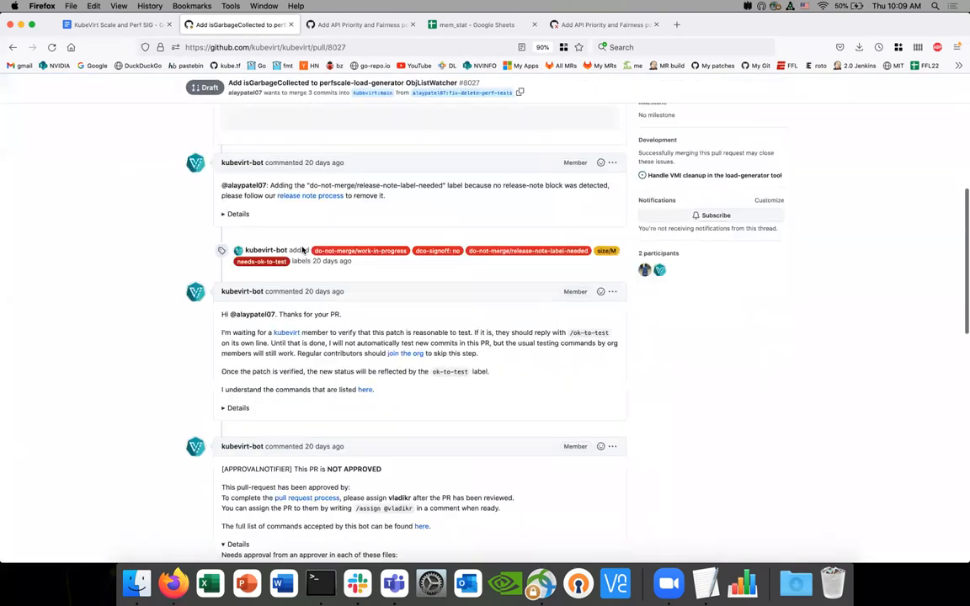
pyautogui.scroll(-3)
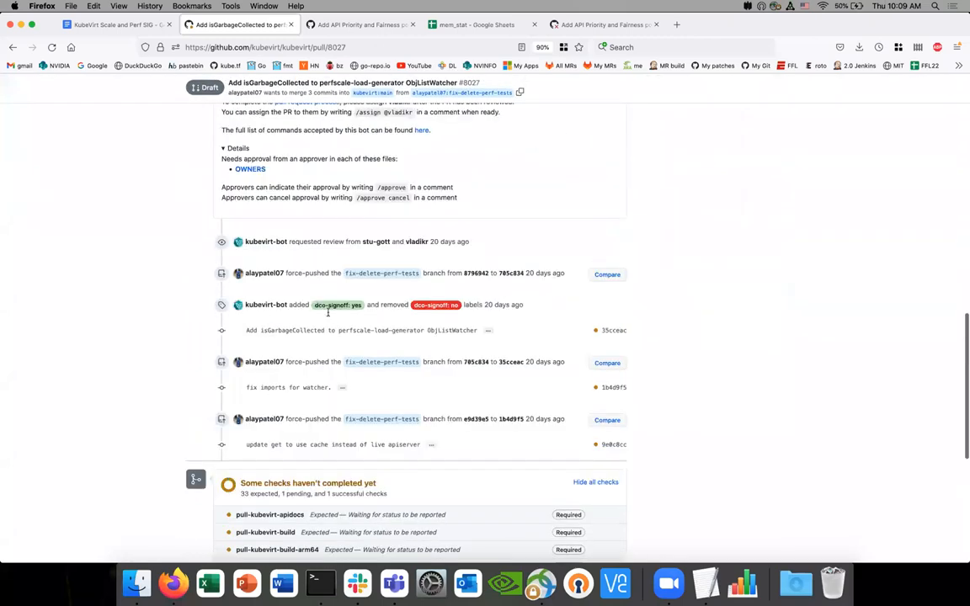
pyautogui.scroll(3)
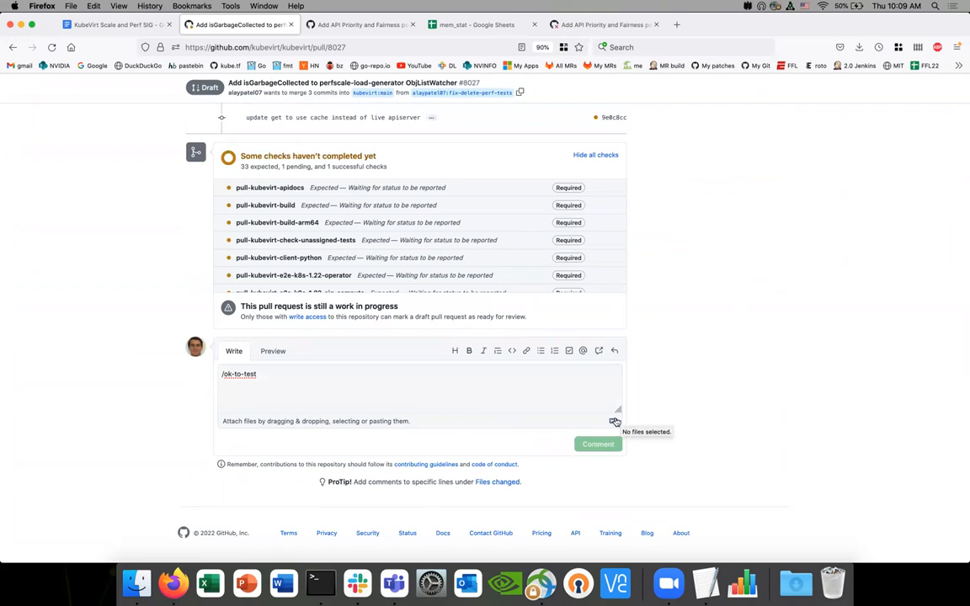
pyautogui.click(597, 444)
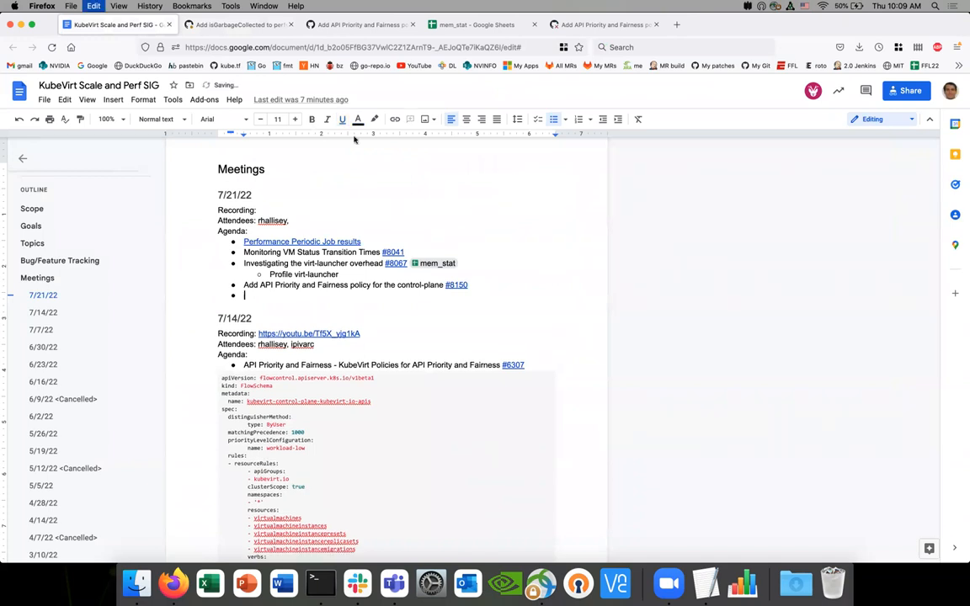
# Add 'Add isGarbageCollected to perfscale-load-generator ObjListWatcher #8027' under 7/21/22, linking #8027
pyautogui.click(252, 25)
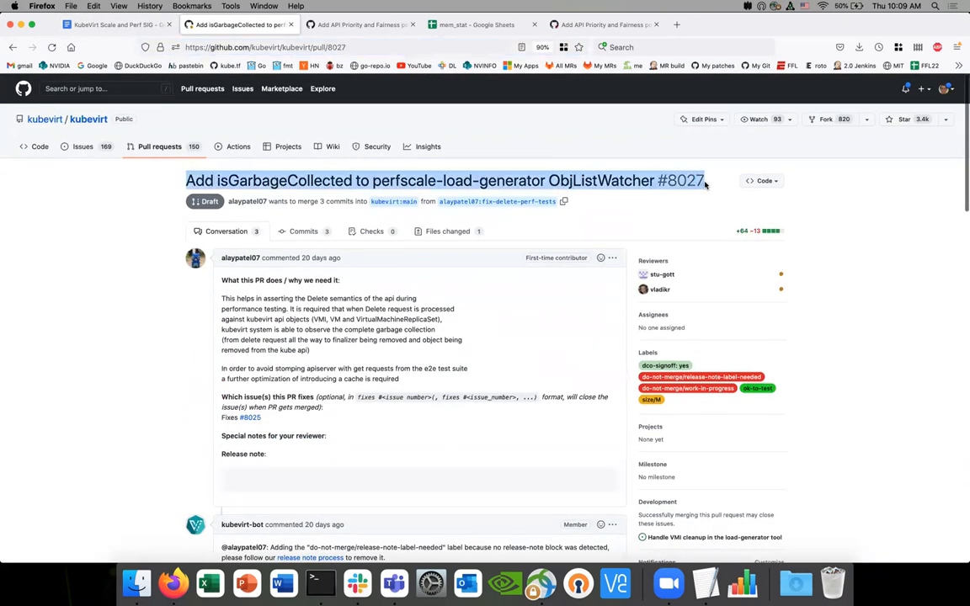
pyautogui.click(113, 24)
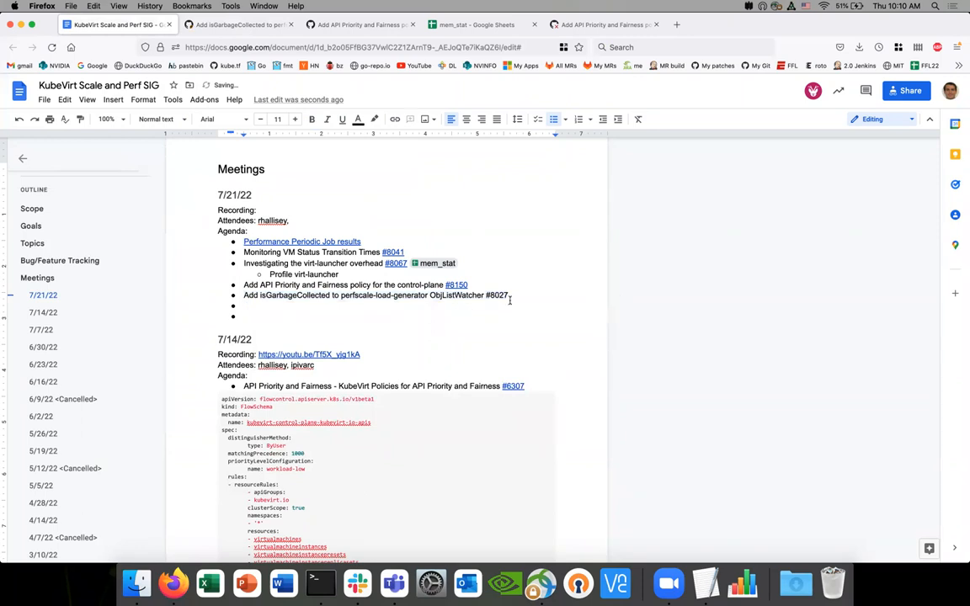
pyautogui.rightClick(509, 299)
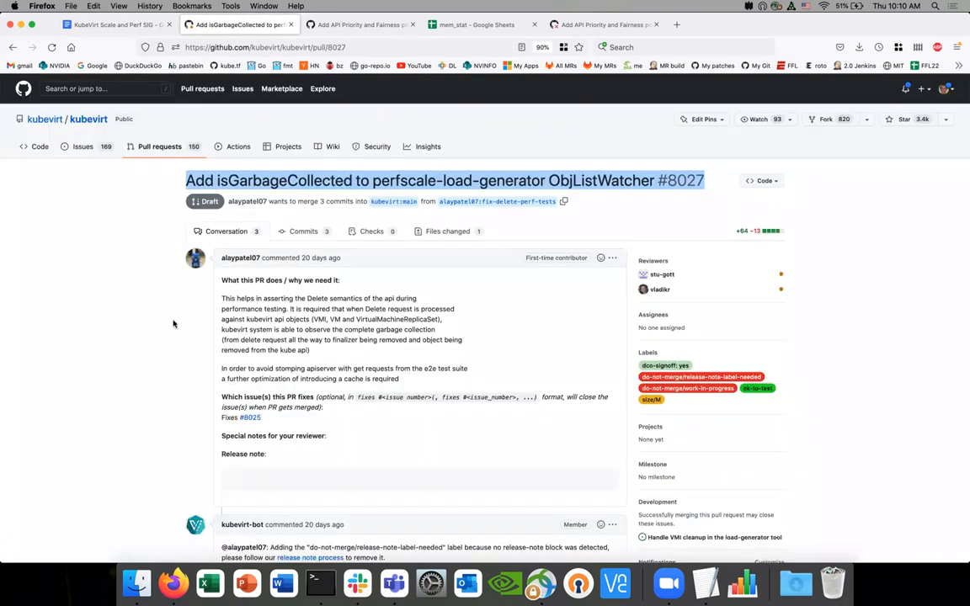
pyautogui.scroll(-3)
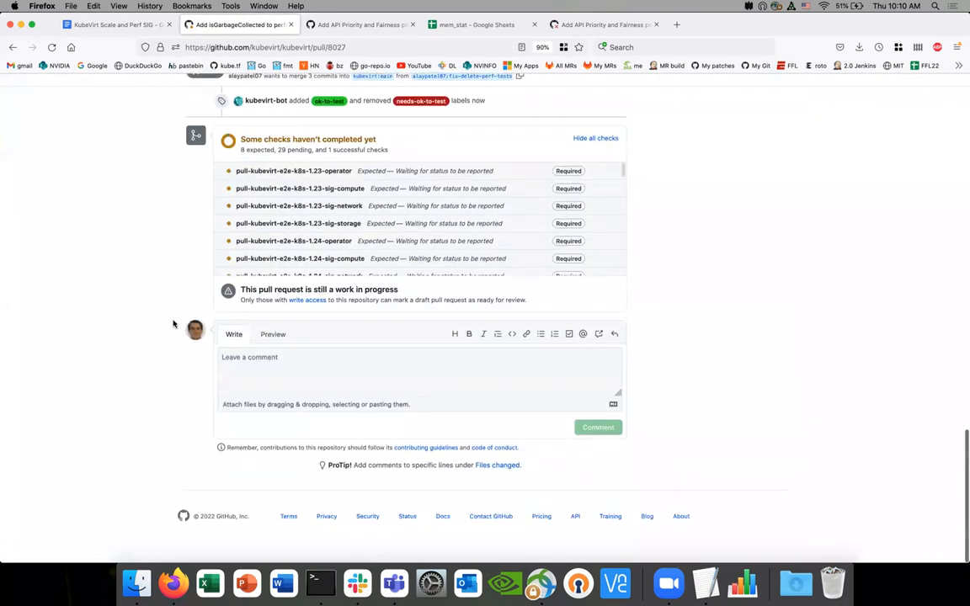
pyautogui.scroll(3)
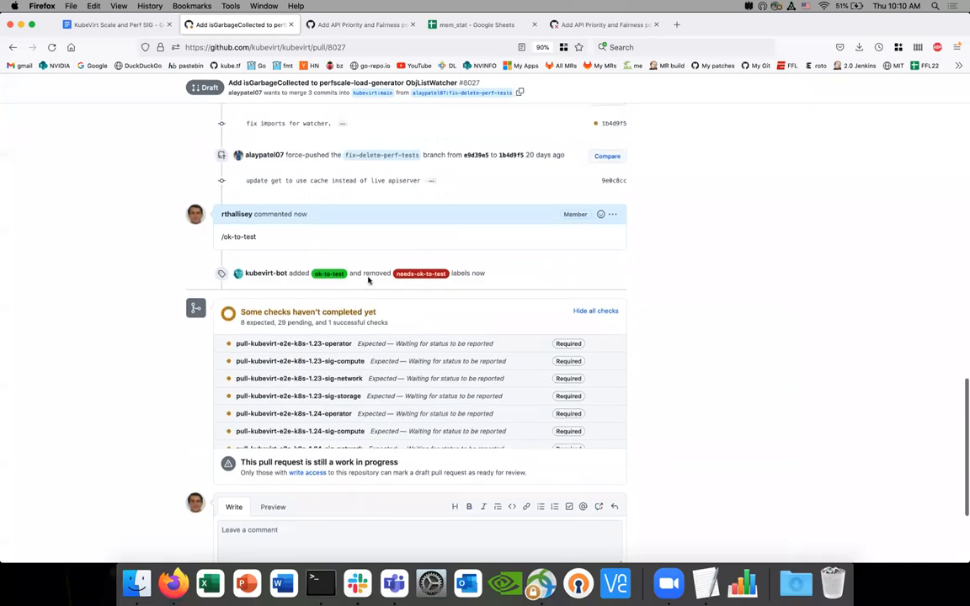
pyautogui.click(99, 23)
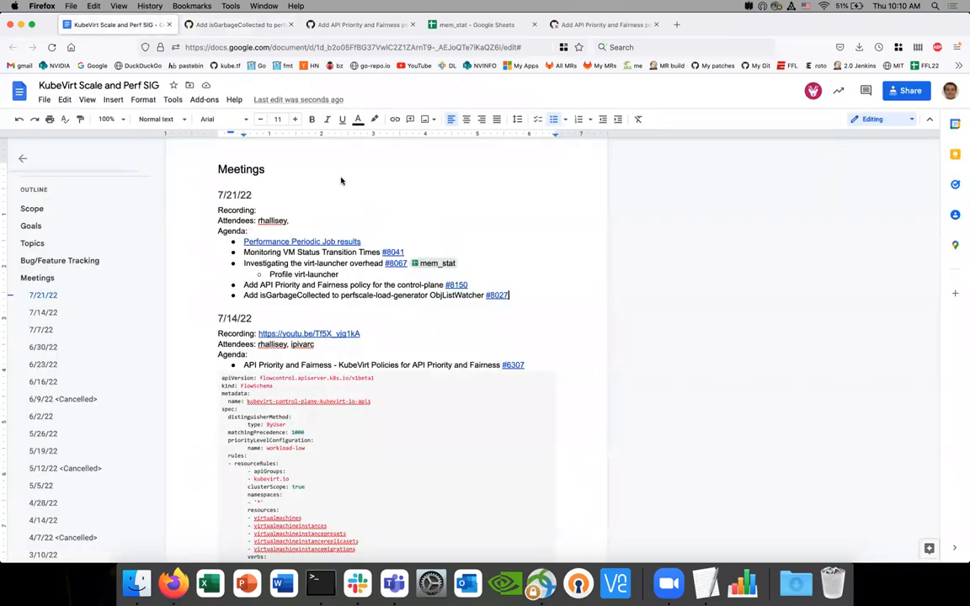
pyautogui.moveTo(439, 258)
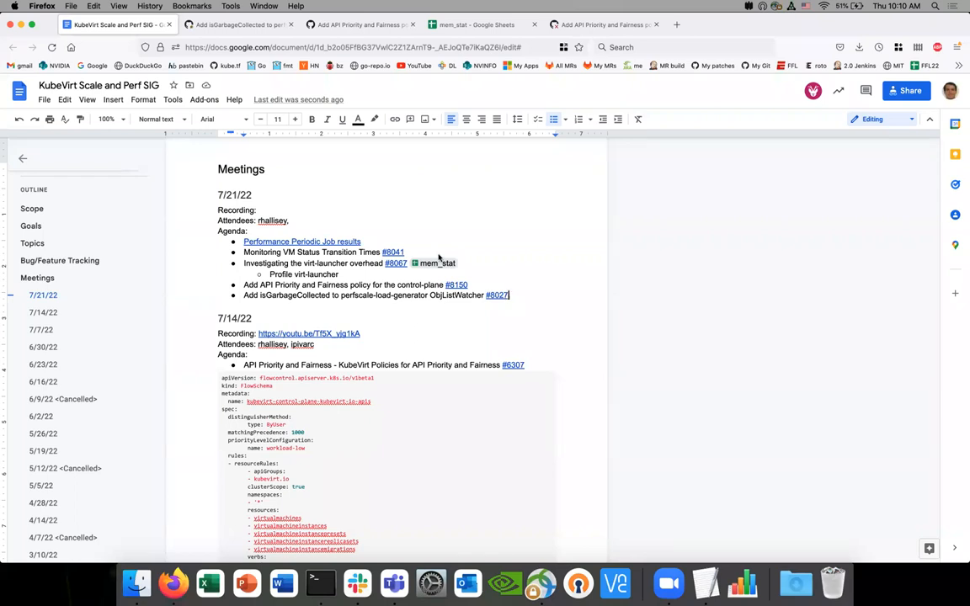
pyautogui.moveTo(520, 295)
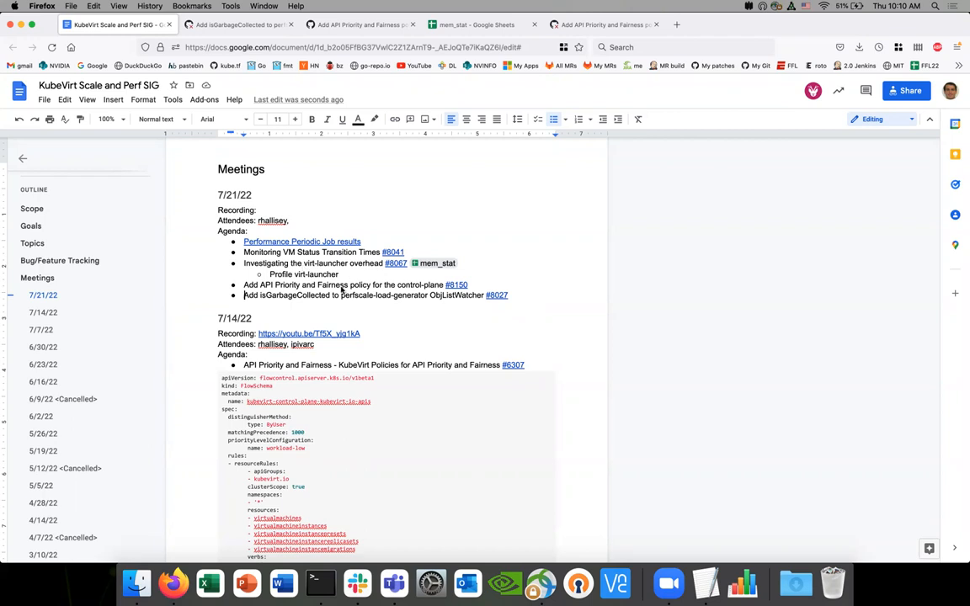
pyautogui.moveTo(391, 230)
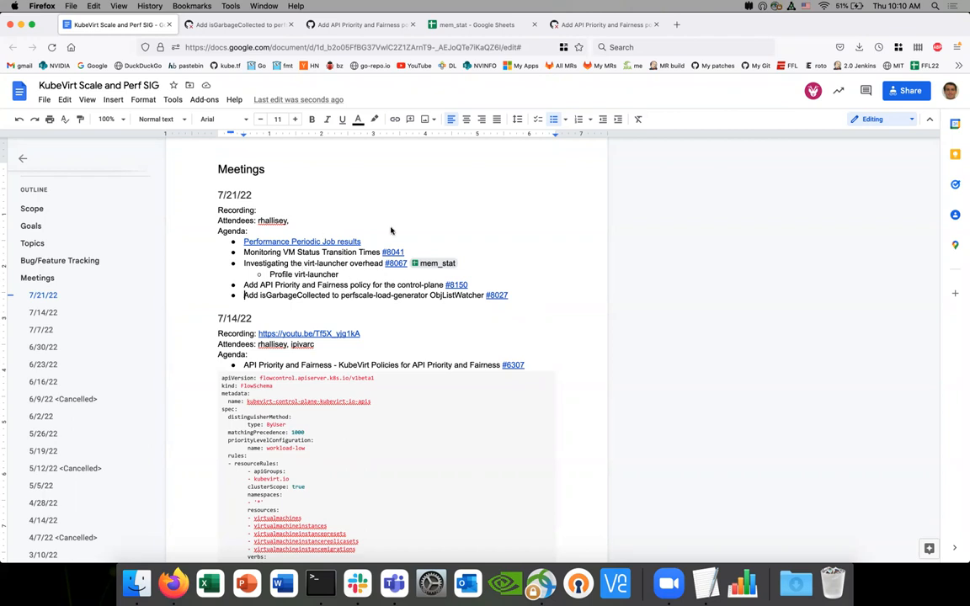
pyautogui.moveTo(634, 205)
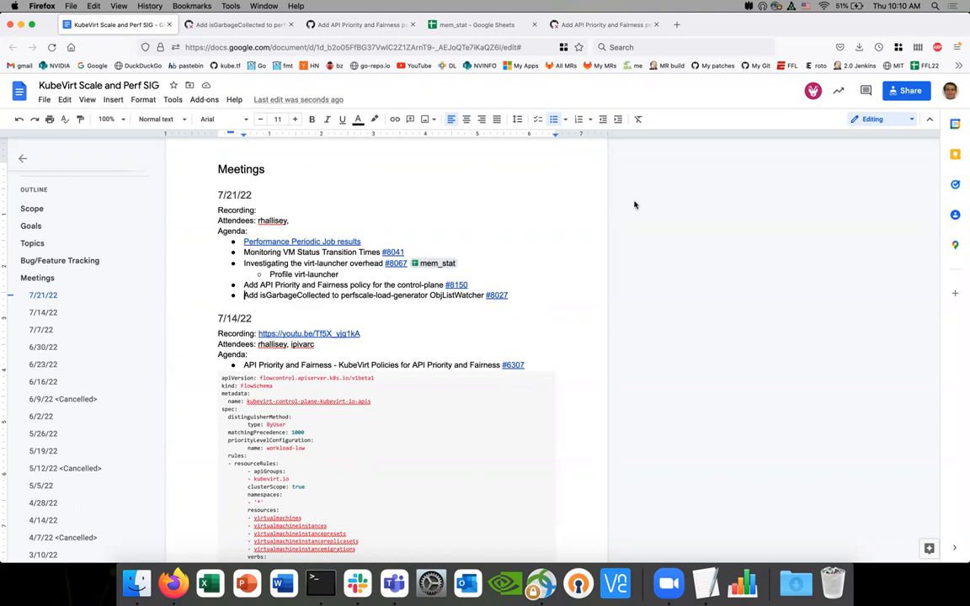